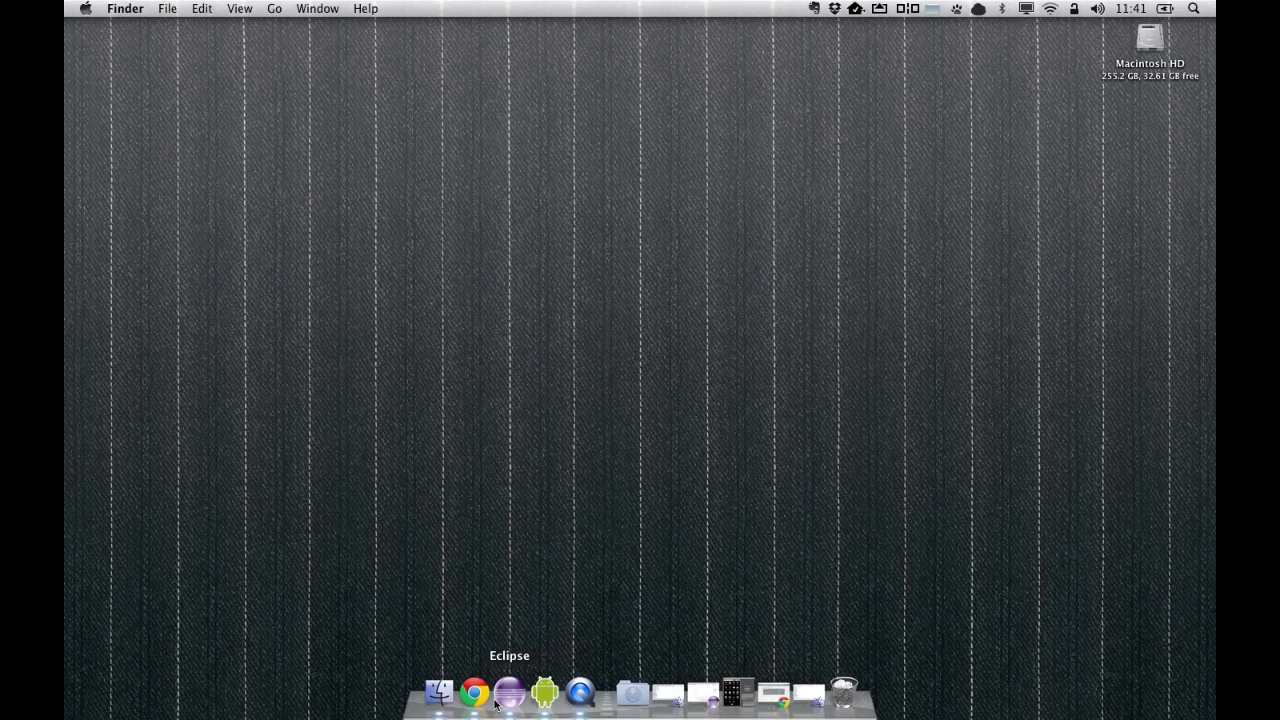
Bring Chrome forward on phonegap.com/download showing the PhoneGap 2.0.0 release.
click(473, 691)
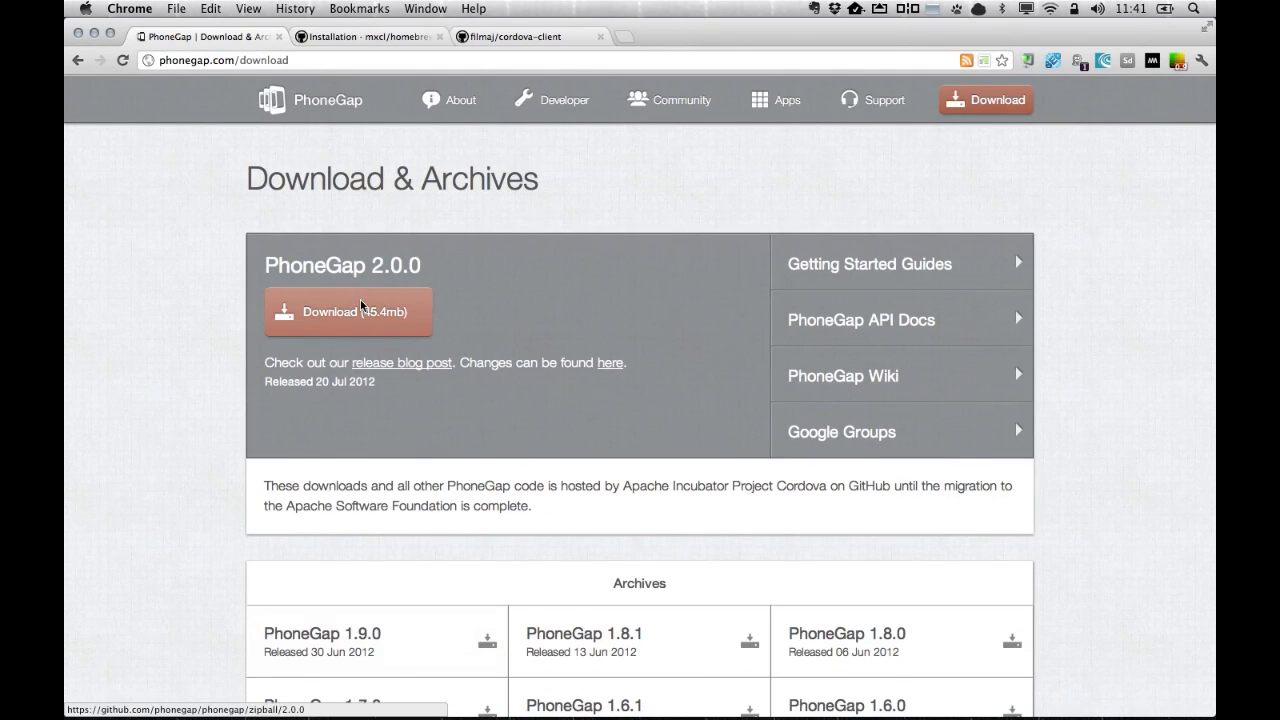
mouse_move(428, 322)
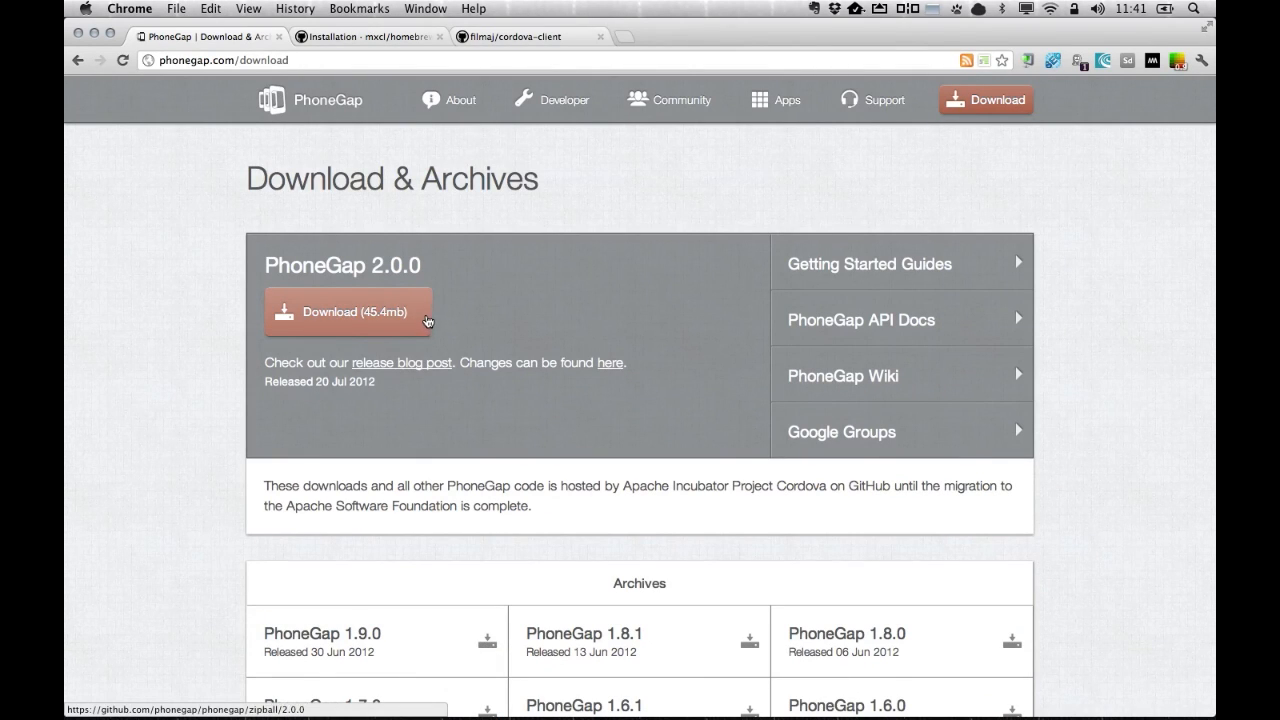
mouse_move(487, 292)
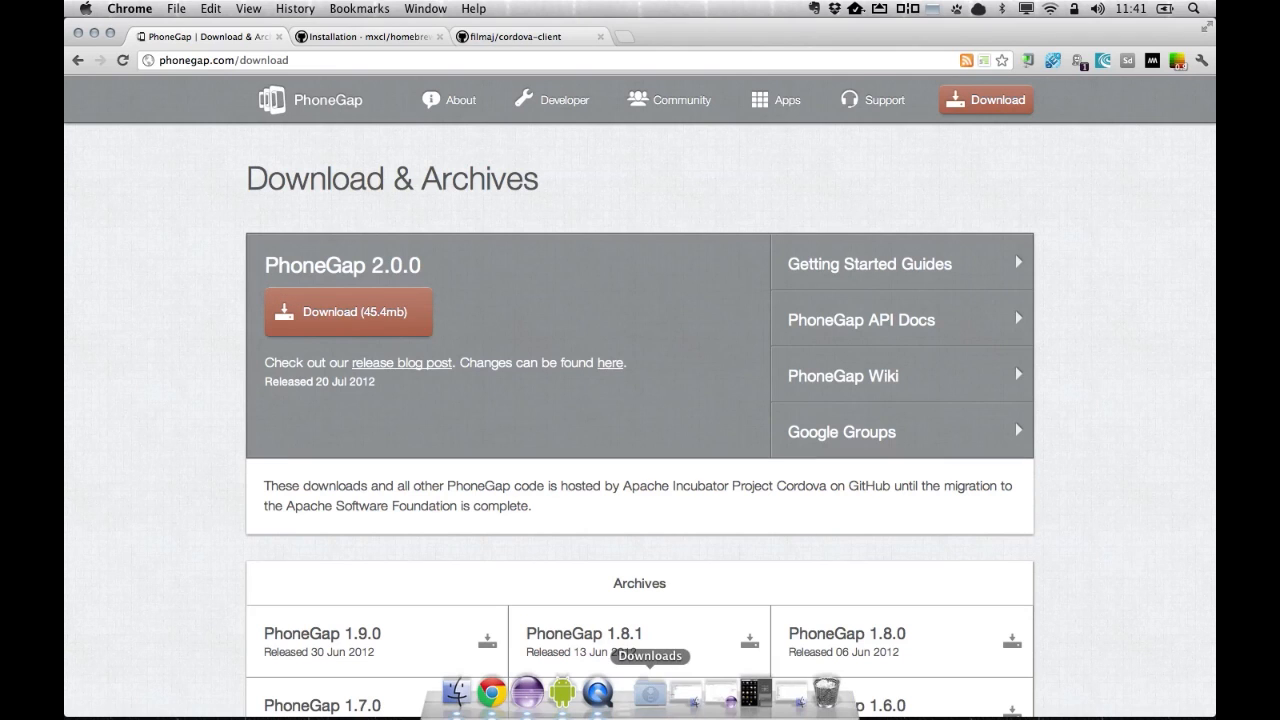
mouse_move(460, 700)
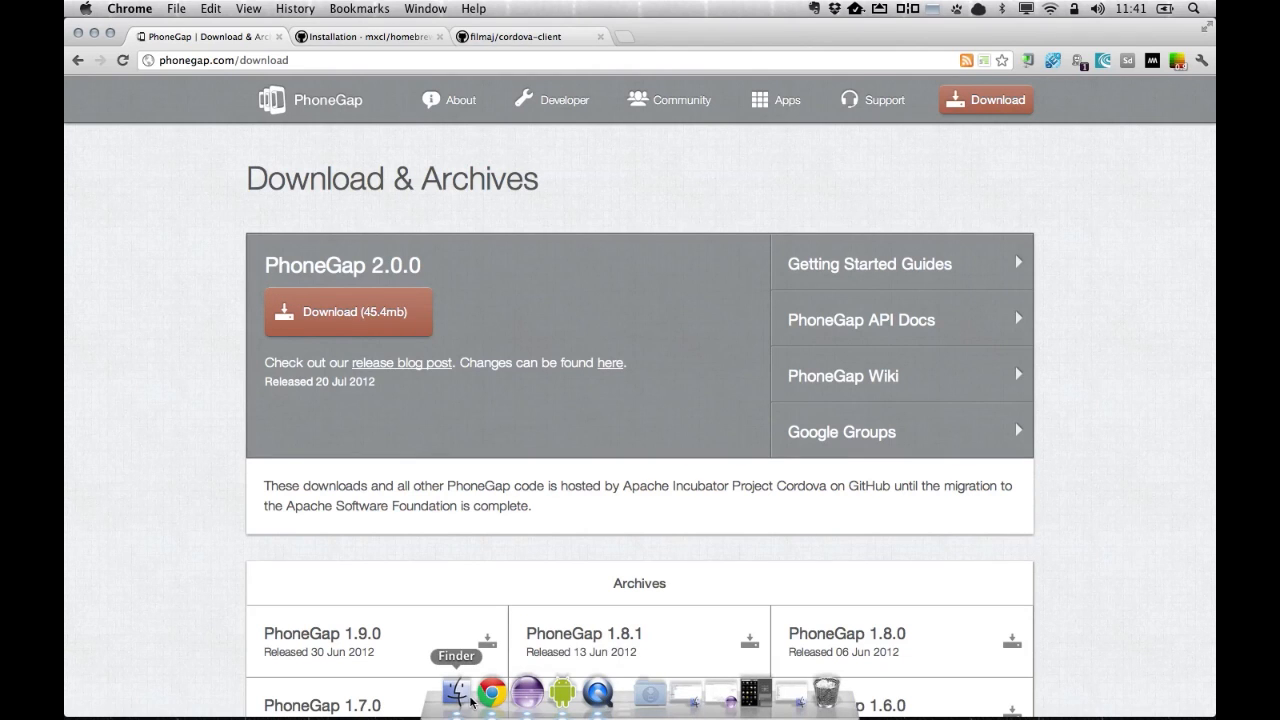
Browse the phonegap-2.0.0 folder down to lib/android/bin in Finder.
click(456, 690)
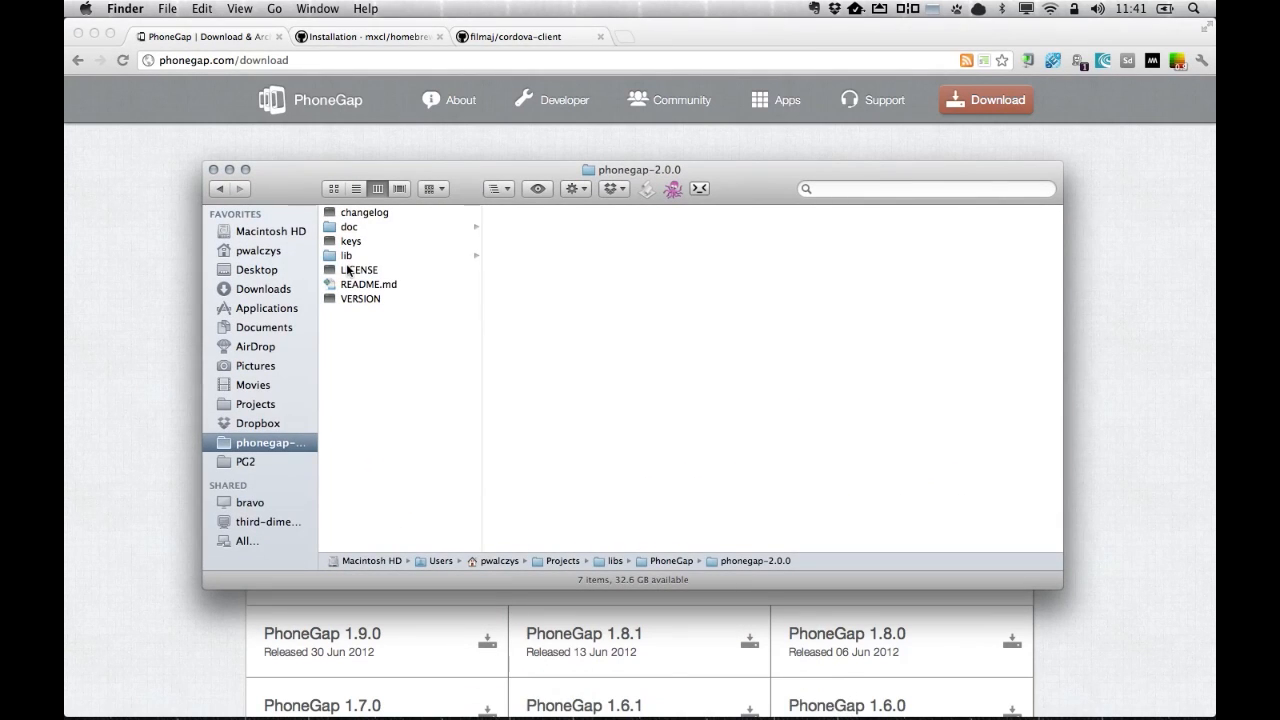
click(346, 255)
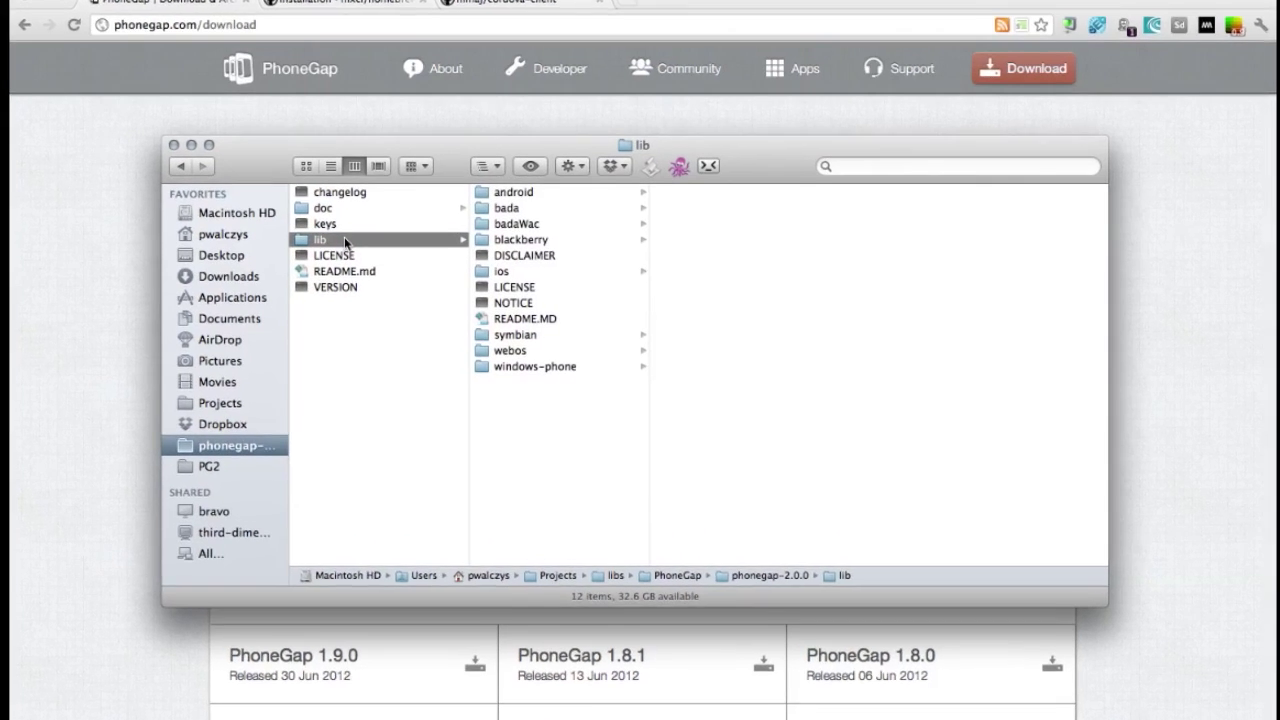
click(513, 191)
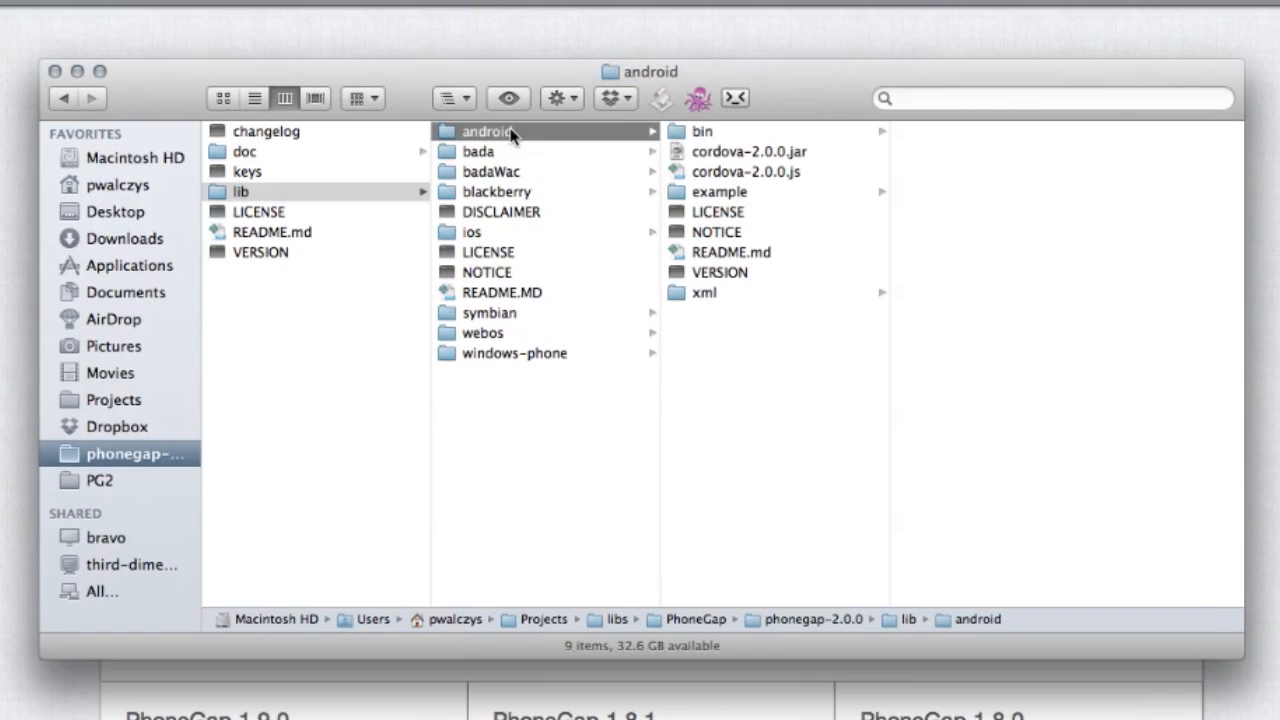
mouse_move(718, 192)
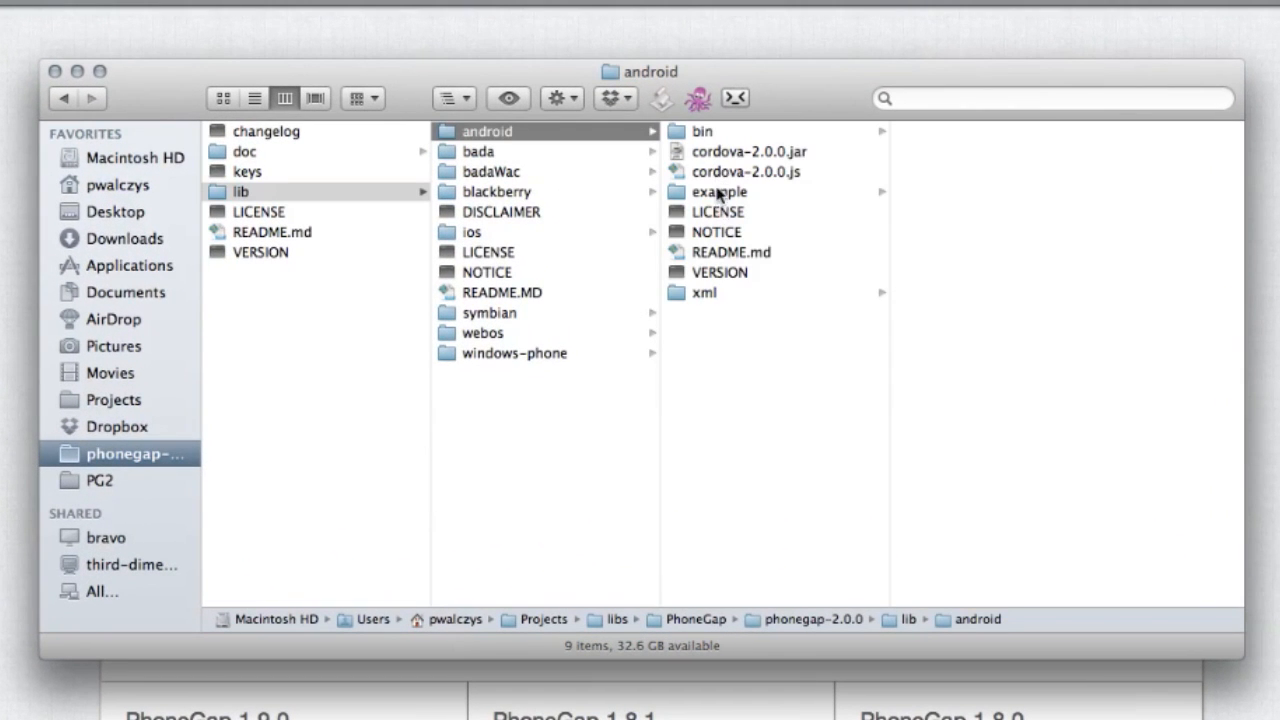
click(703, 131)
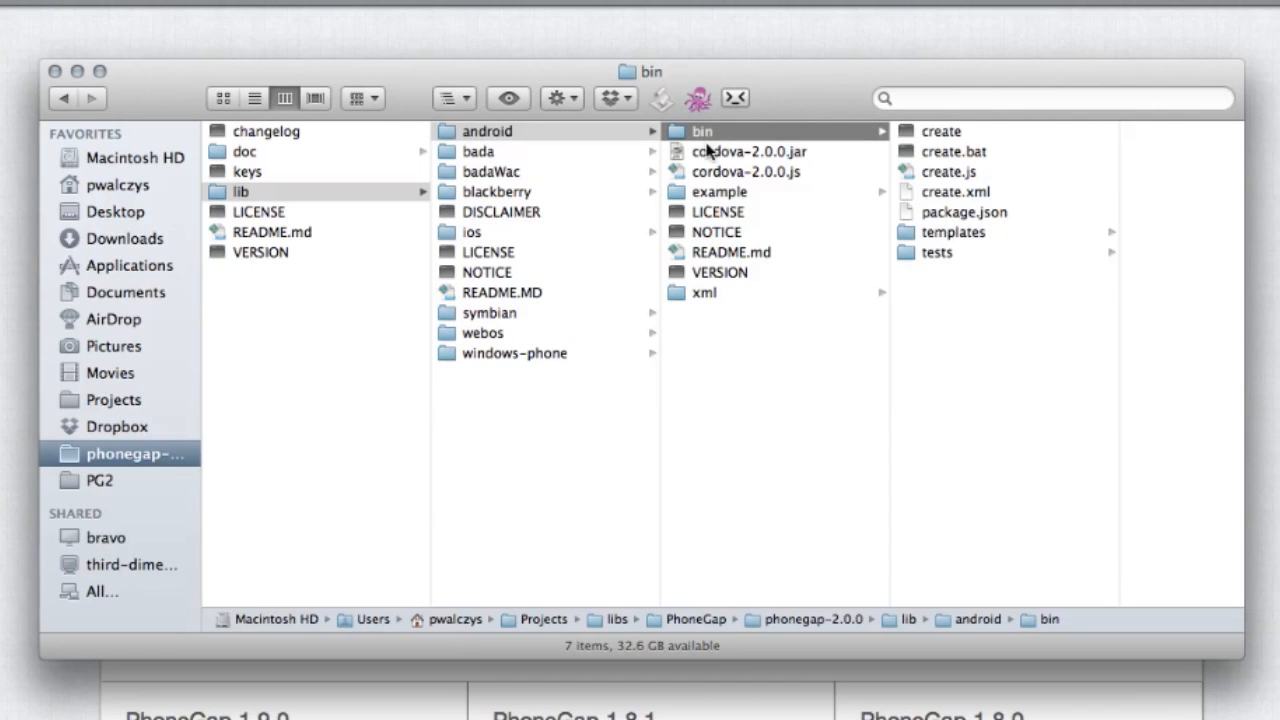
mouse_move(713, 177)
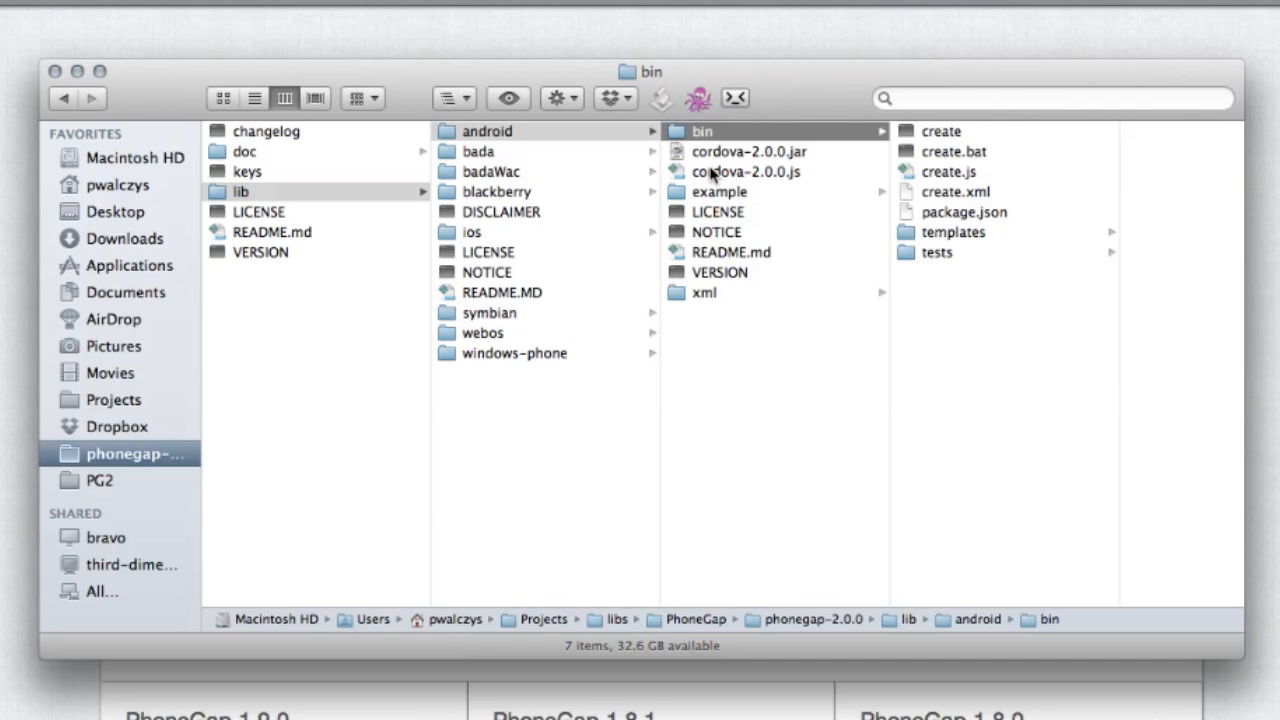
mouse_move(745, 100)
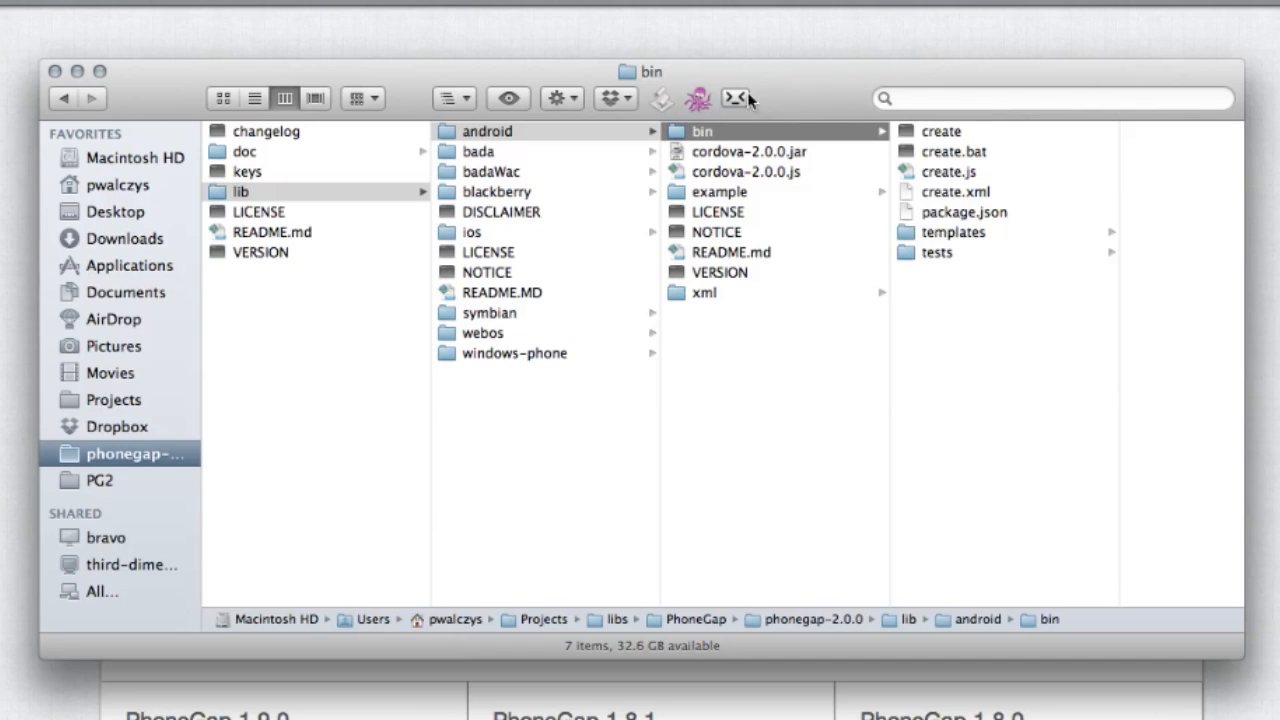
mouse_move(600, 557)
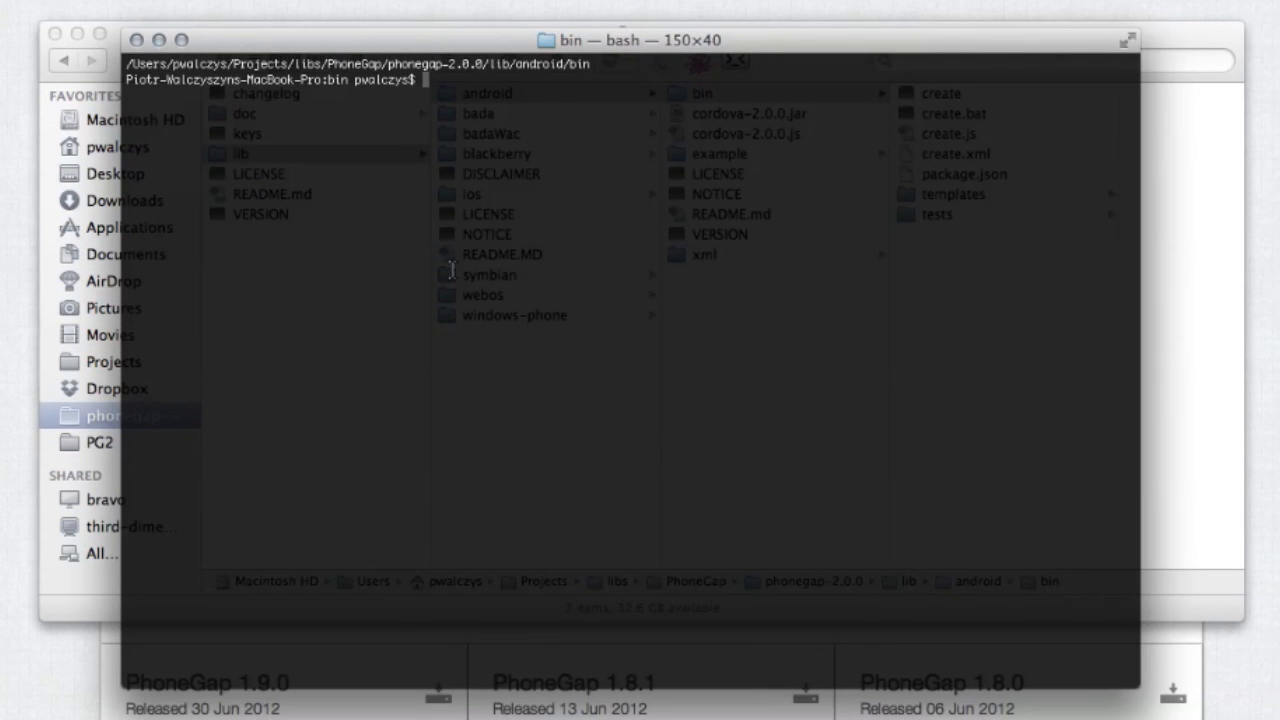
At the bin folder prompt, type ./create and discard it without running.
text(./create)
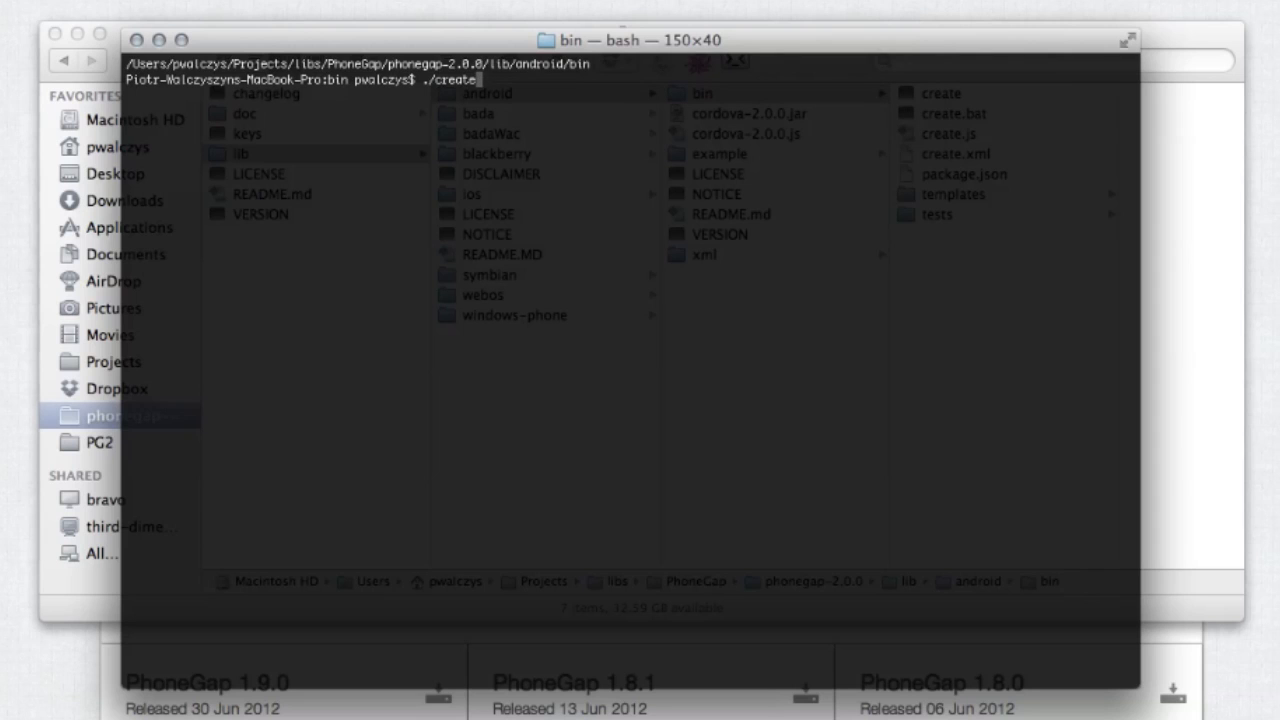
key(BackSpace)
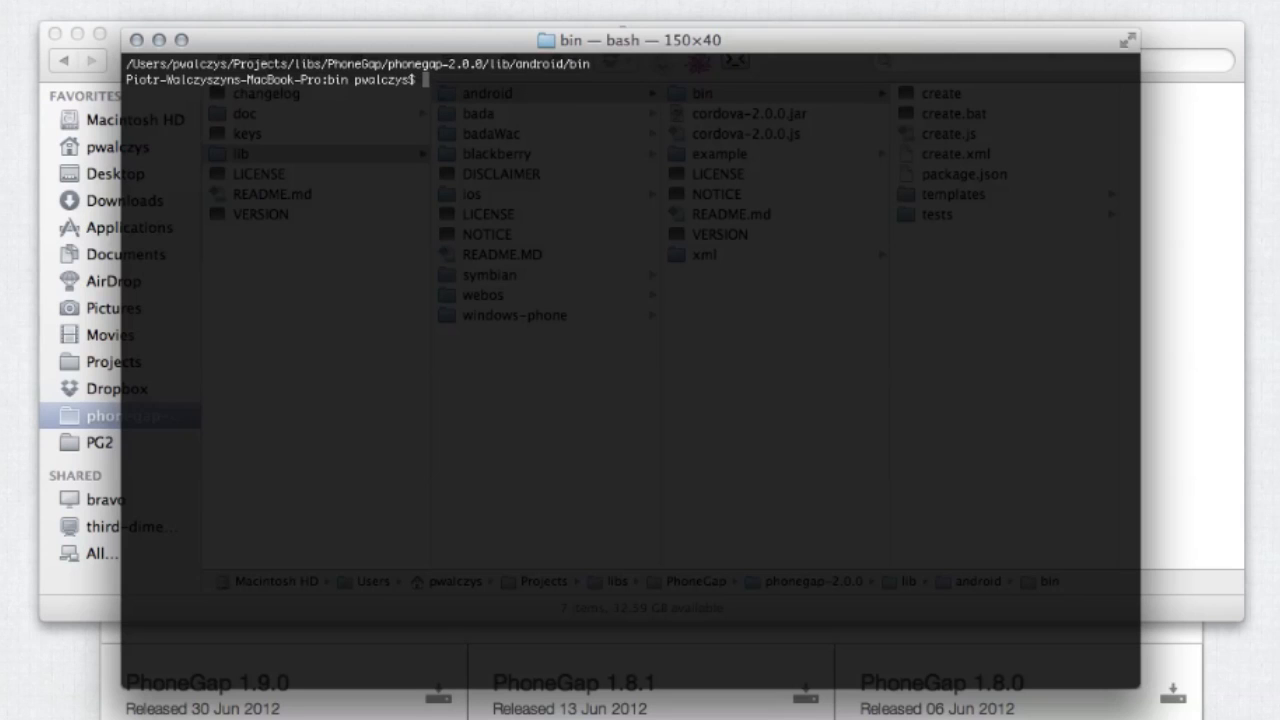
Export PATH with ~/Android/sdk/android-sdk-macosx tools and platform-tools appended.
text(export PATH=$PATH:~/Android/sdk/android-sdk-macosx/tools:~/Android/sdk/android-sdk-macosx/platform-tools/)
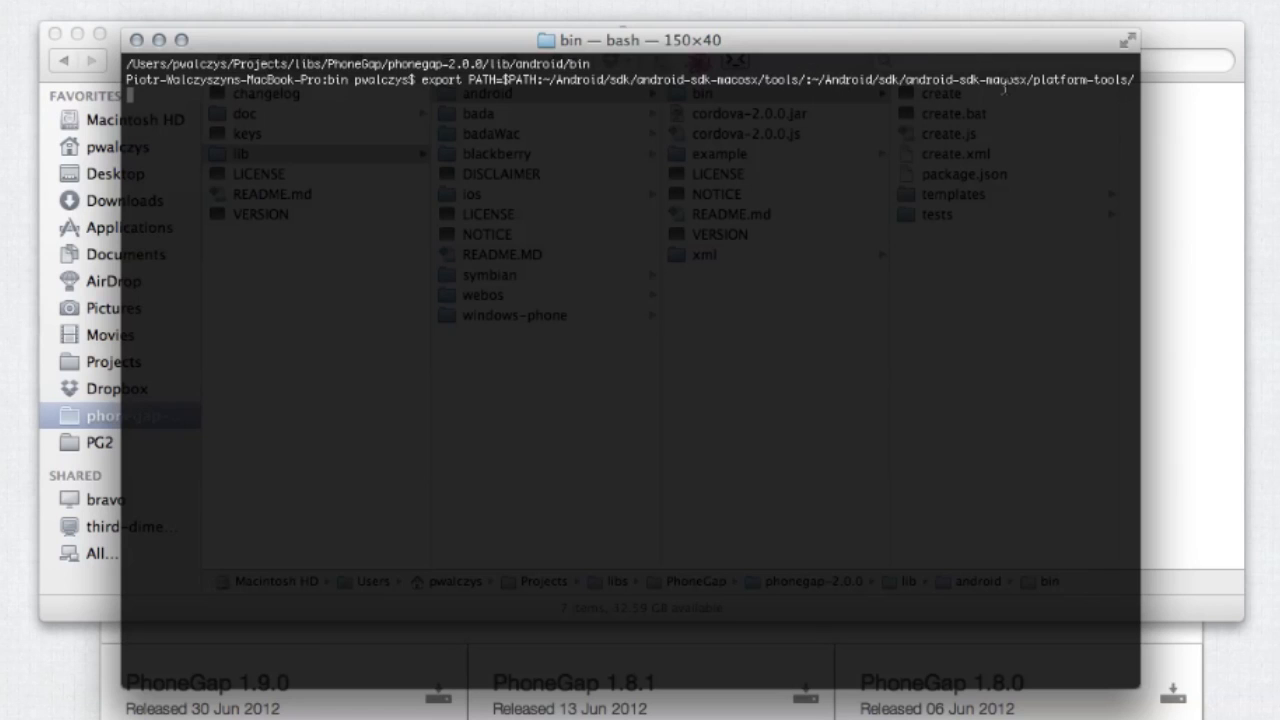
key(Return)
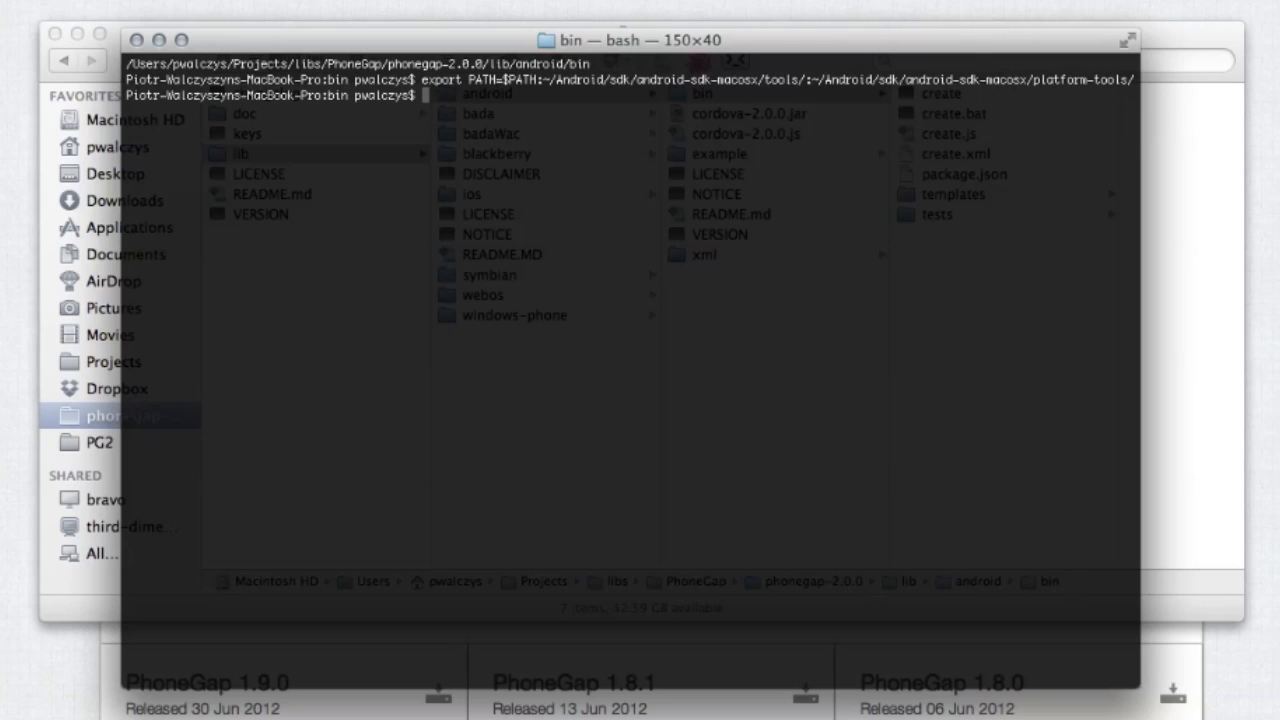
Run ./create ~/Projects/PG2/android com.helloworld HelloWorldActivity to generate the project.
text(./)
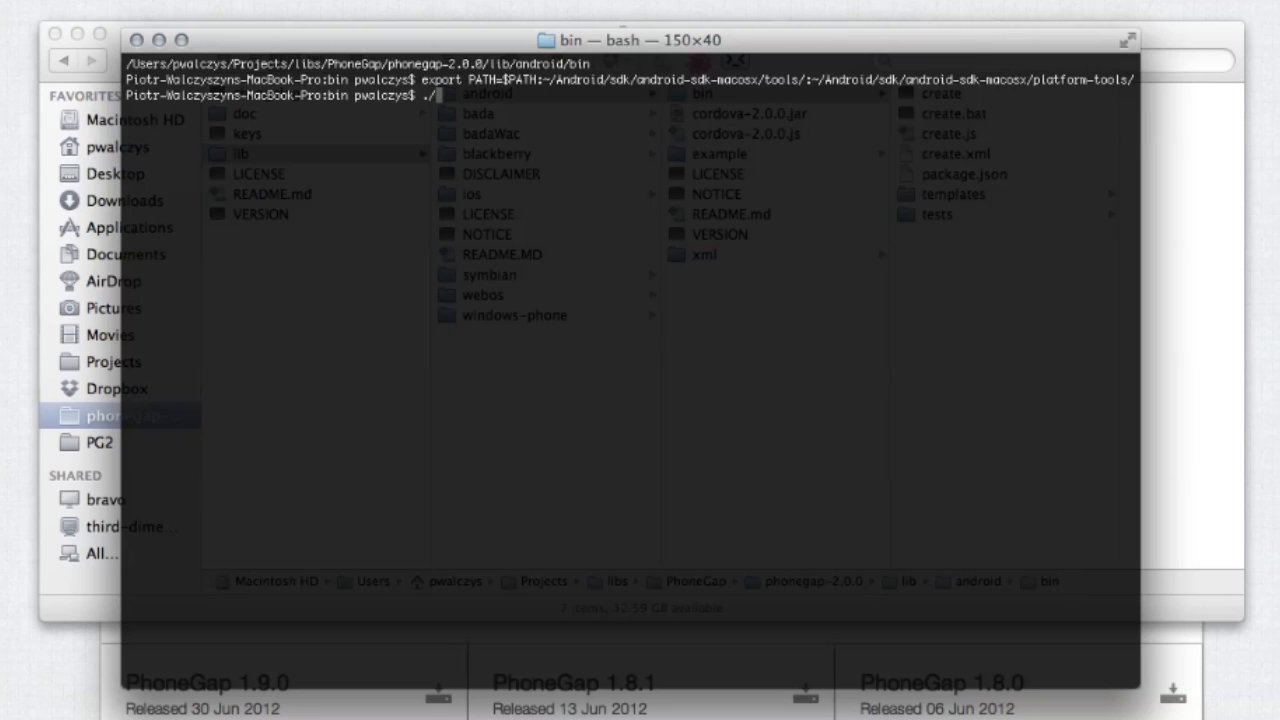
text(create)
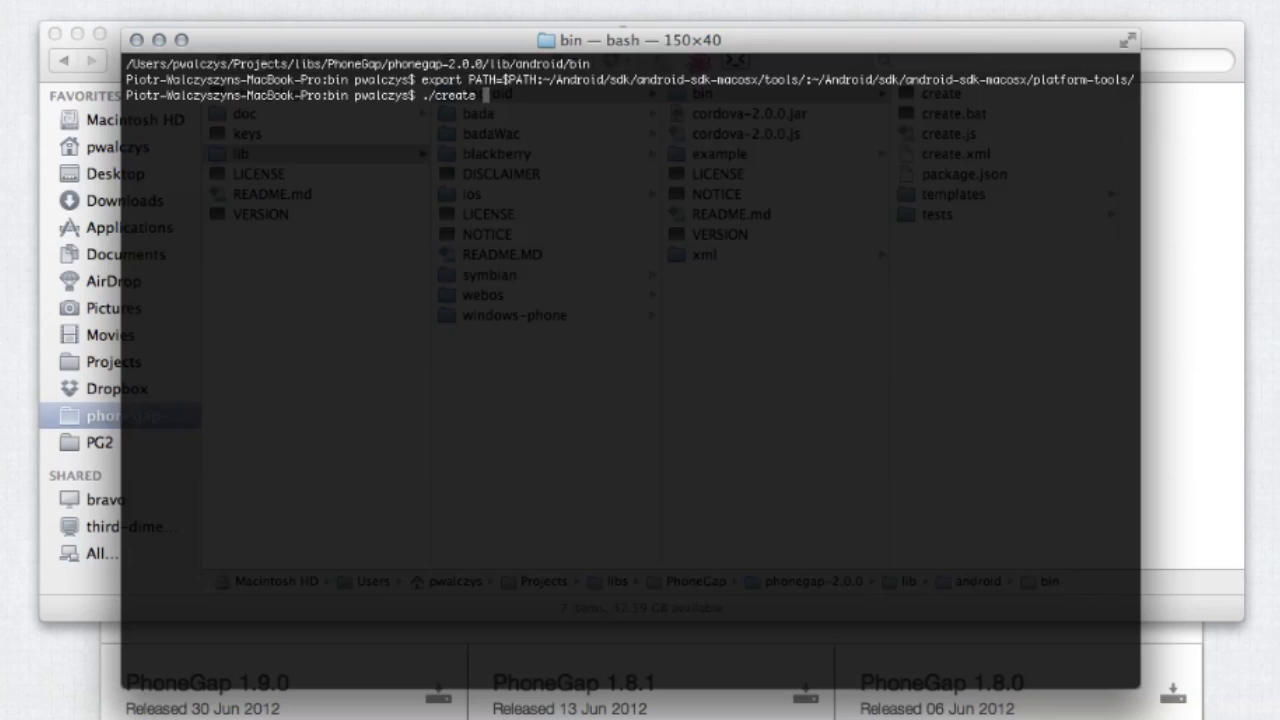
text(~/)
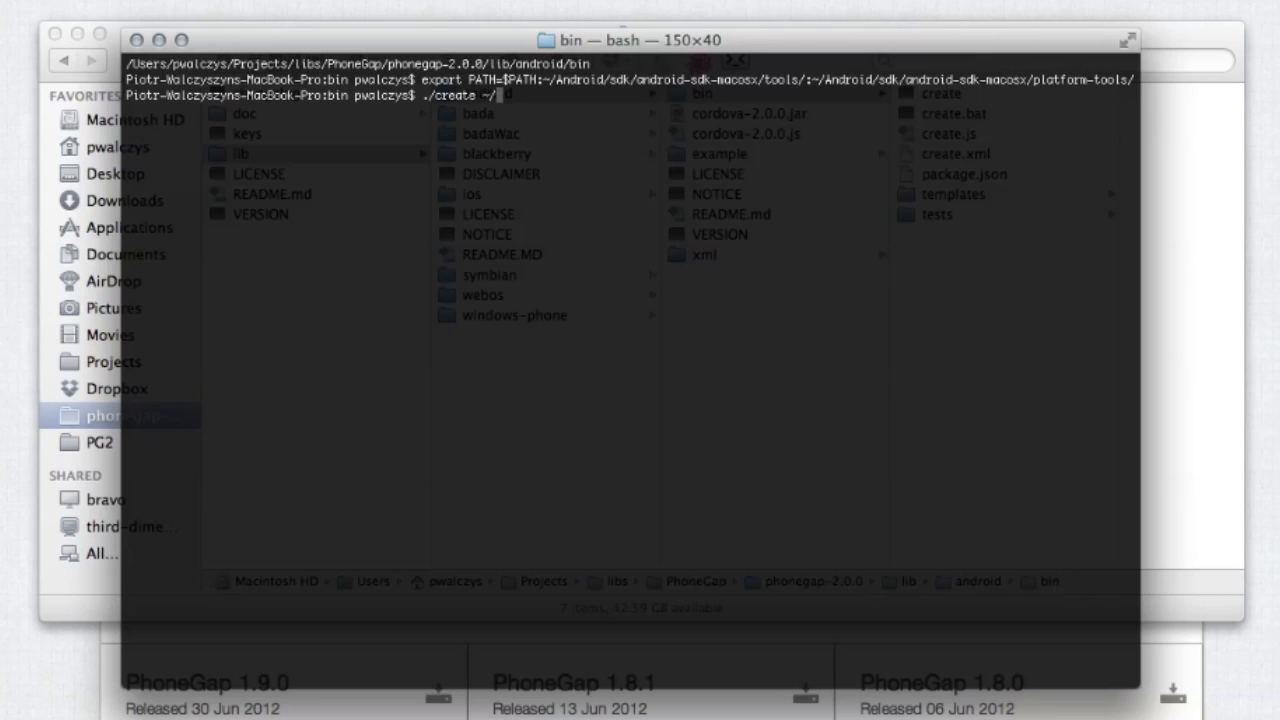
text(Prp)
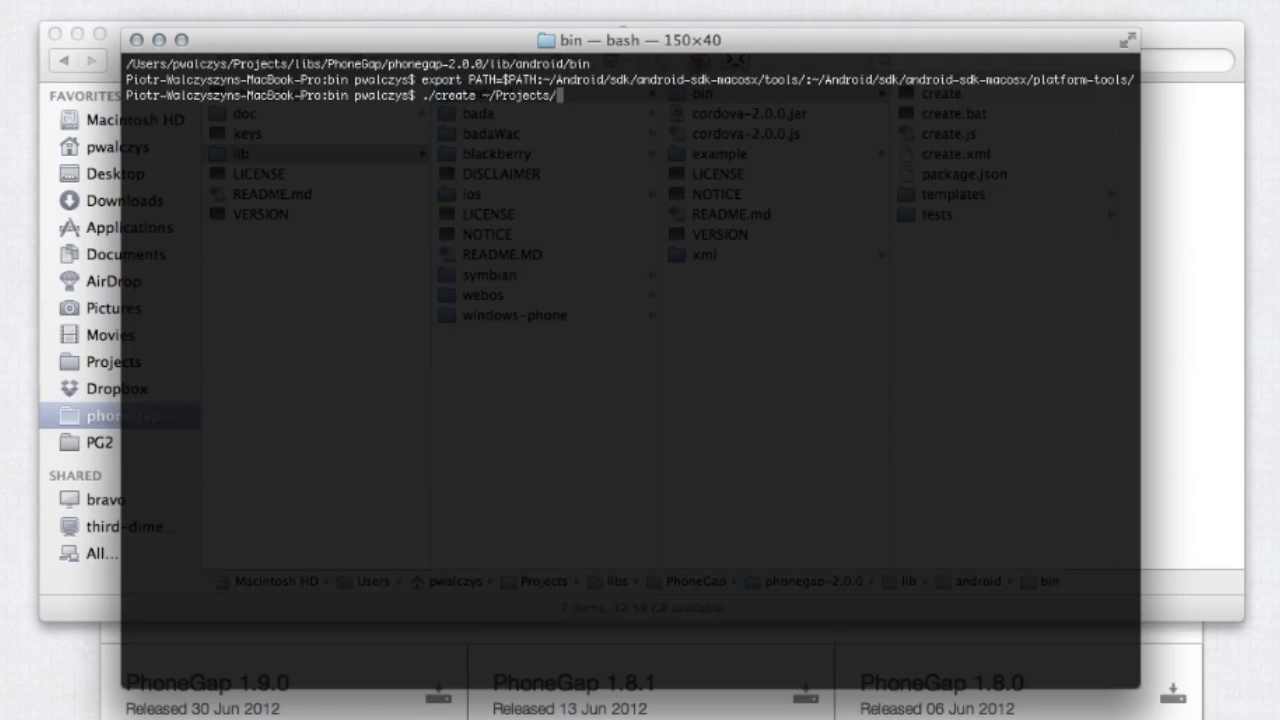
text(P)
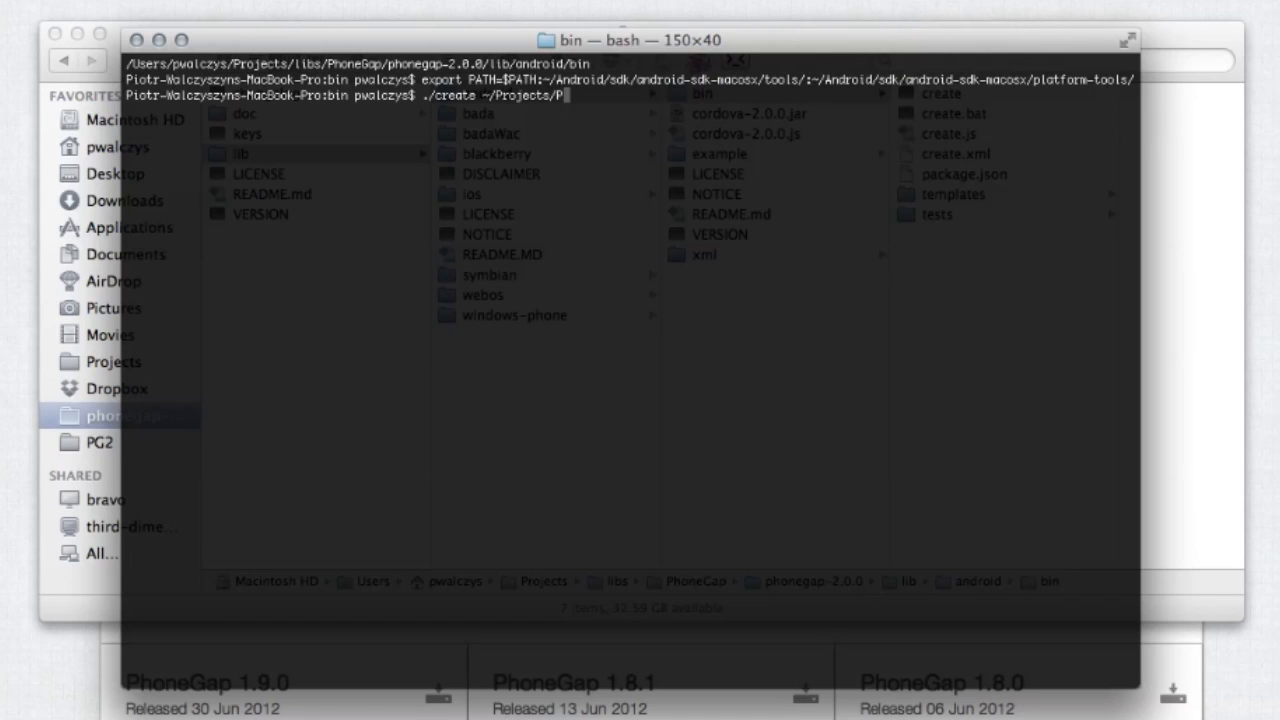
text(G2/a)
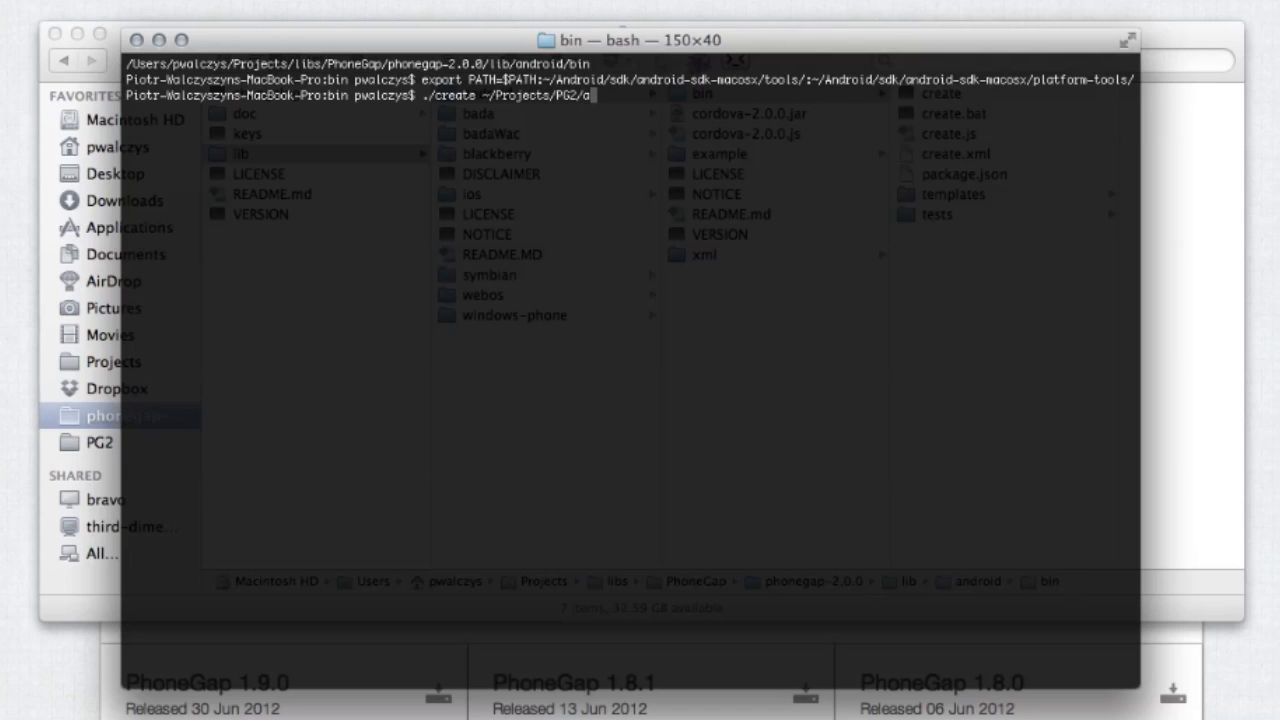
text(ndroid)
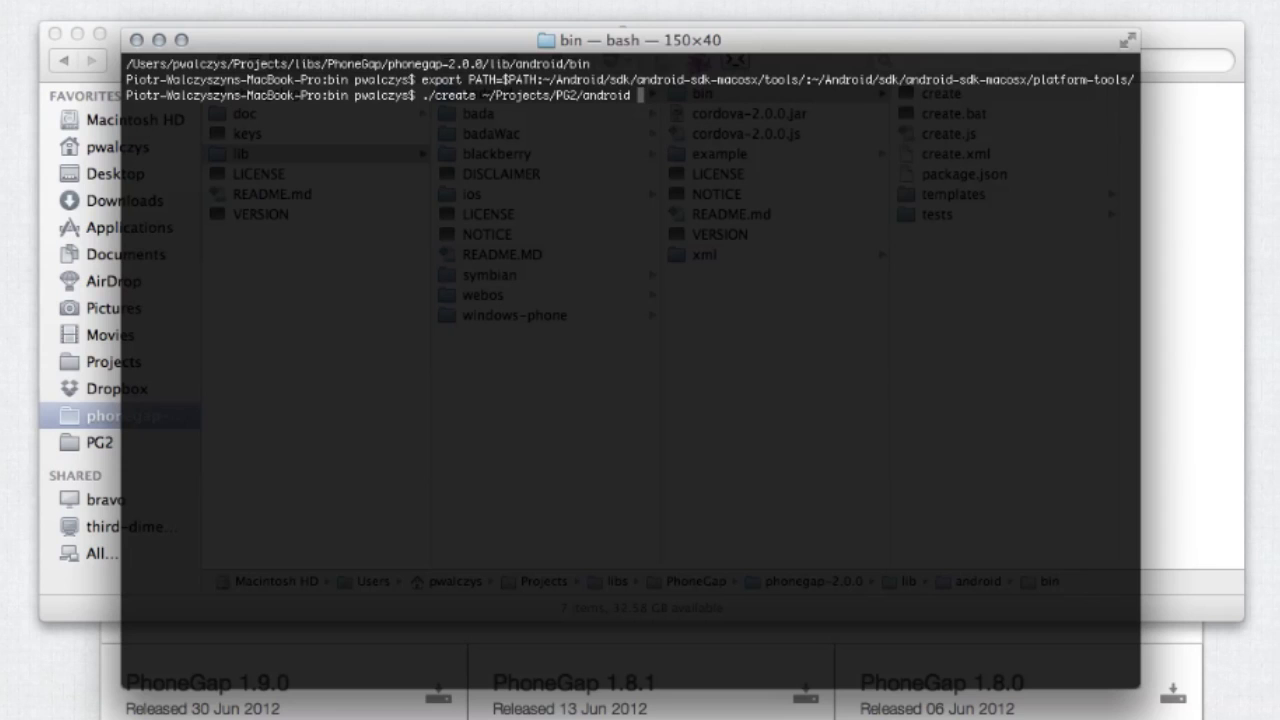
text(com.)
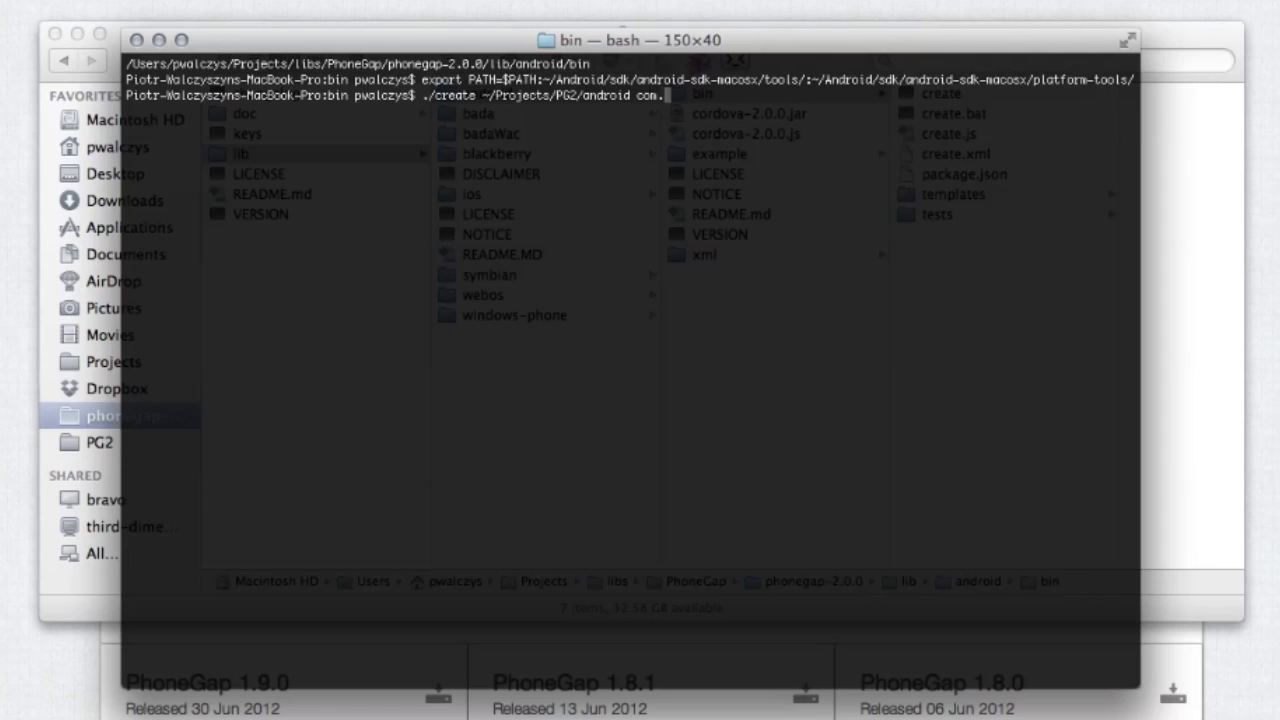
text(hellov)
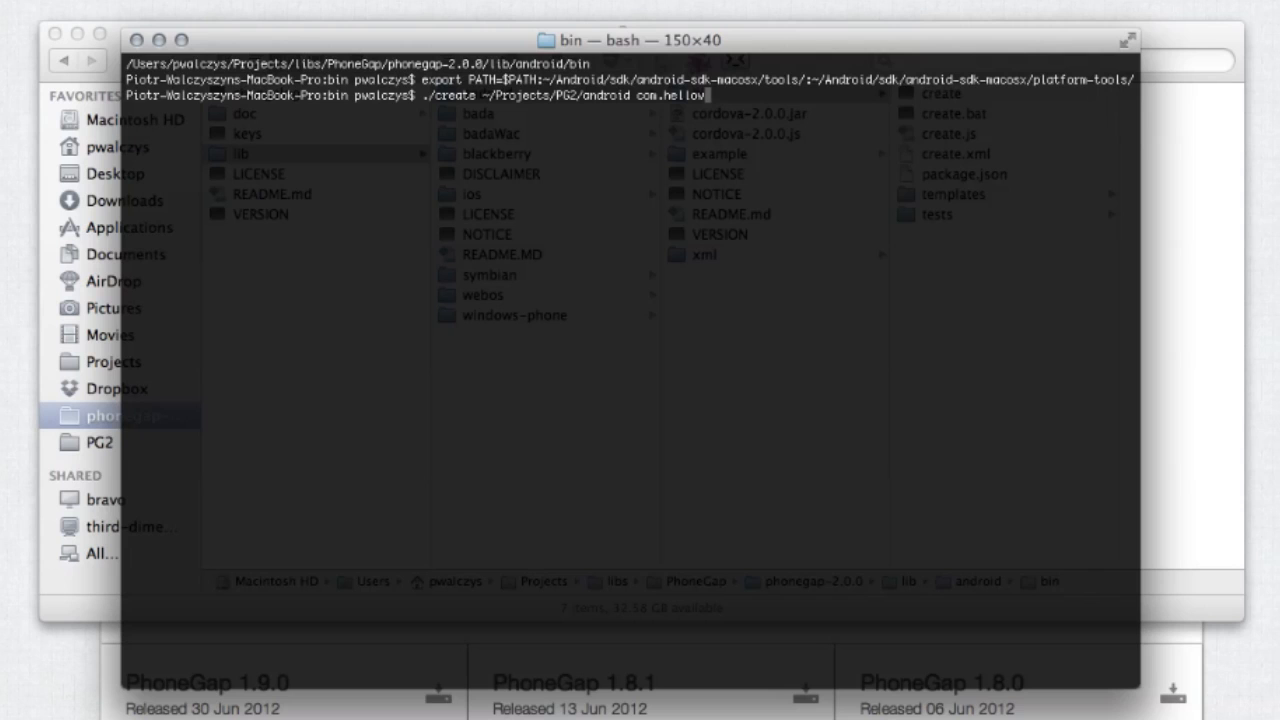
text(orld)
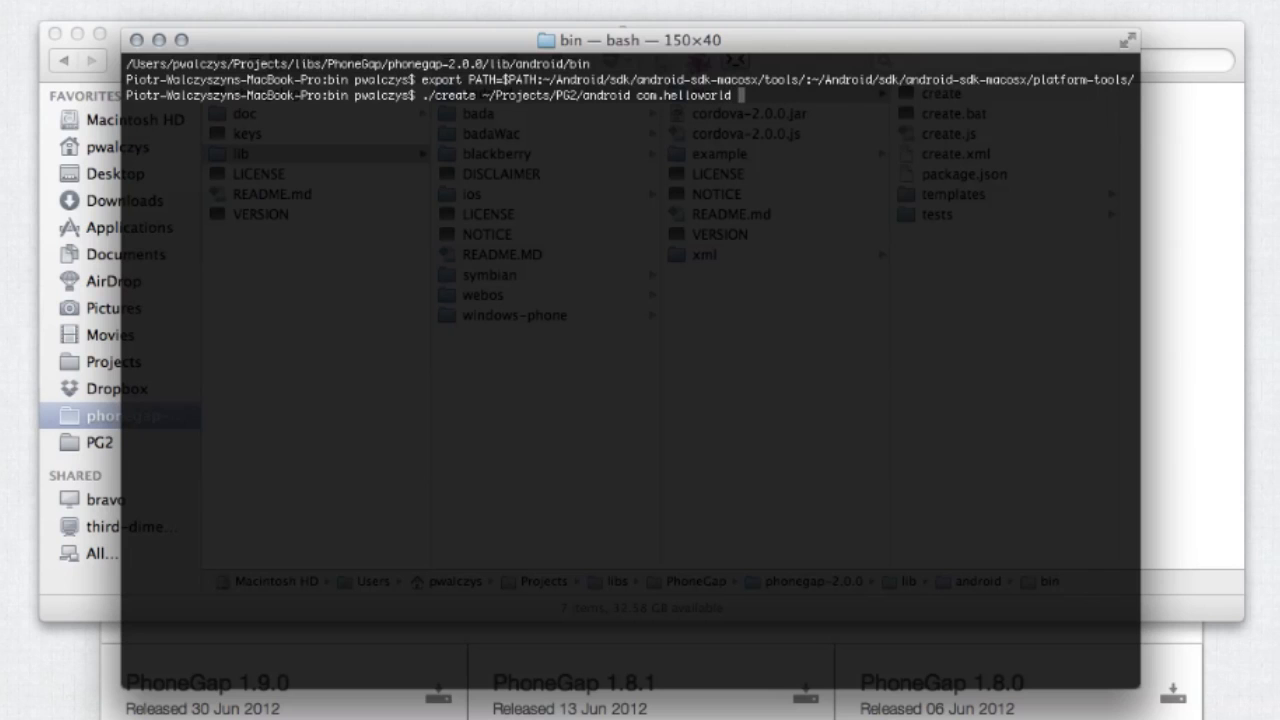
text(HelloWorldA)
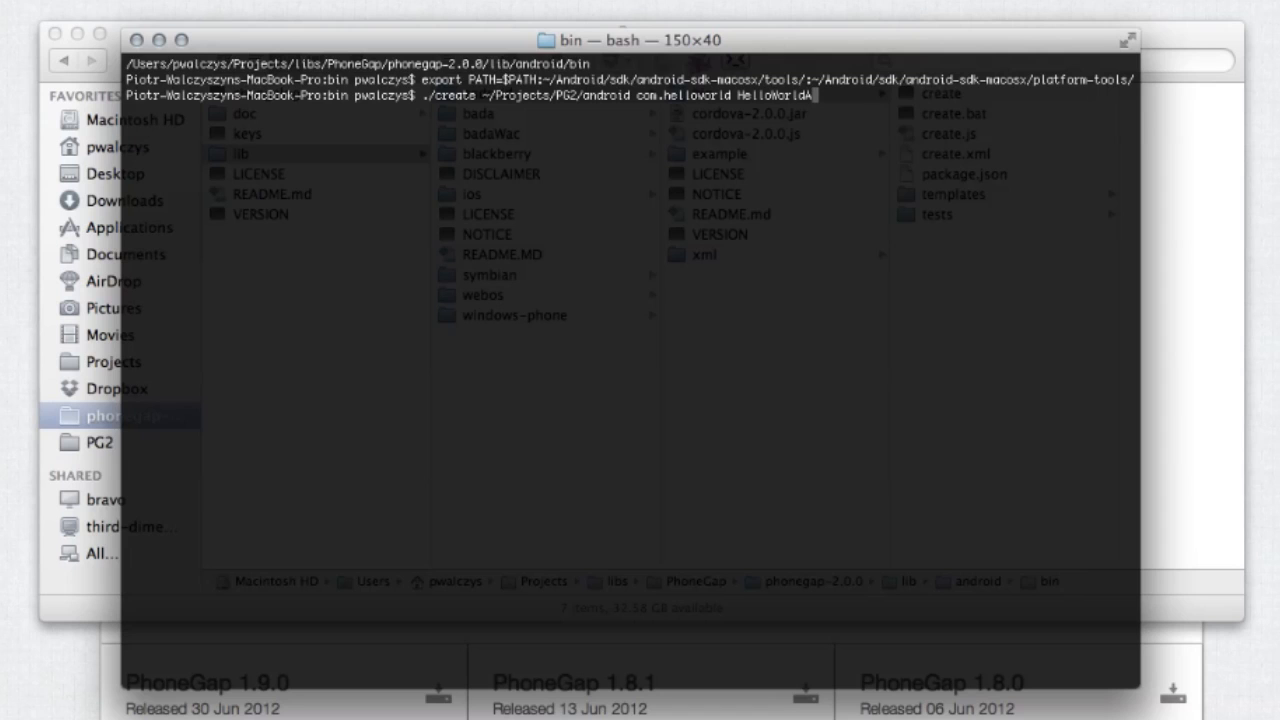
text(ctivity)
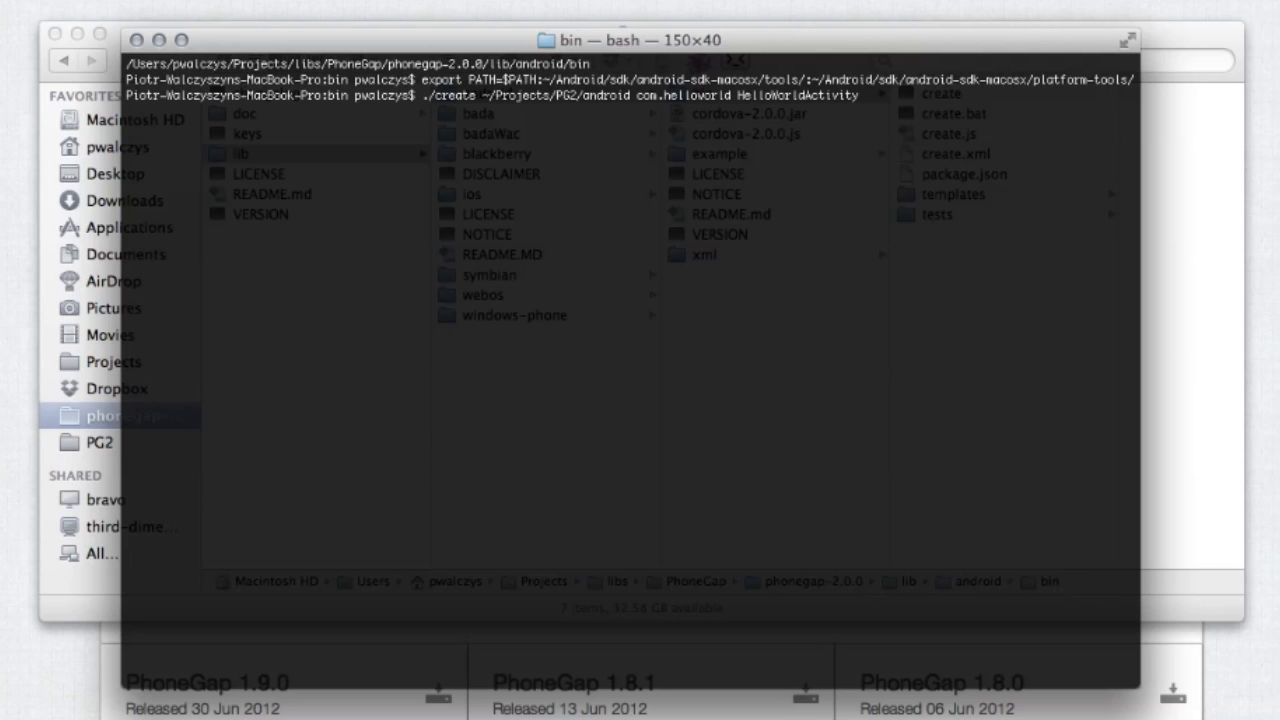
key(Return)
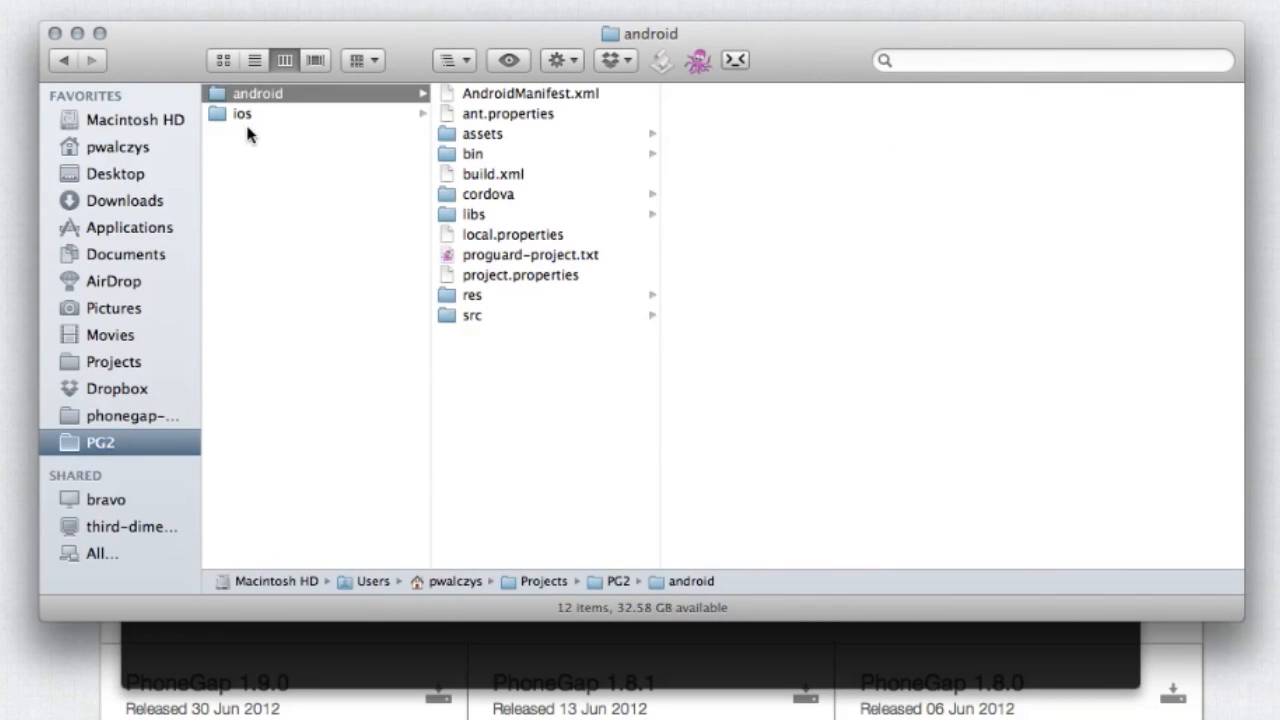
mouse_move(250, 120)
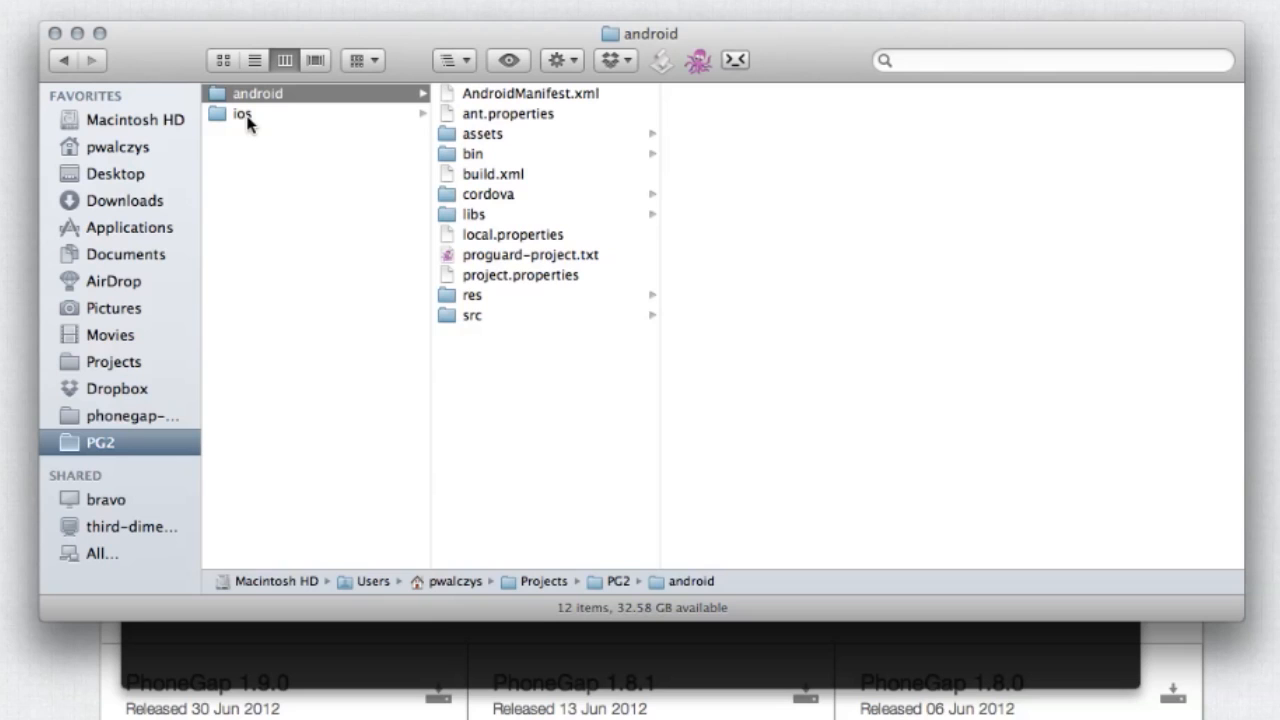
mouse_move(584, 208)
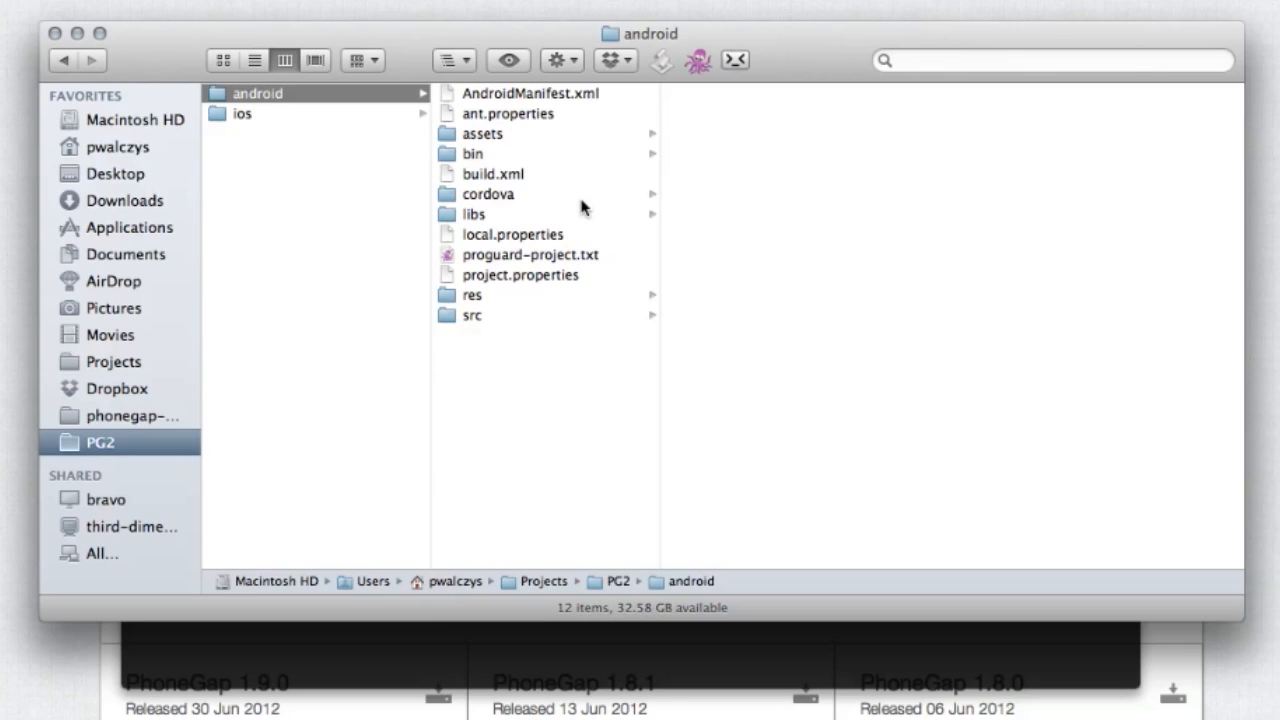
mouse_move(610, 625)
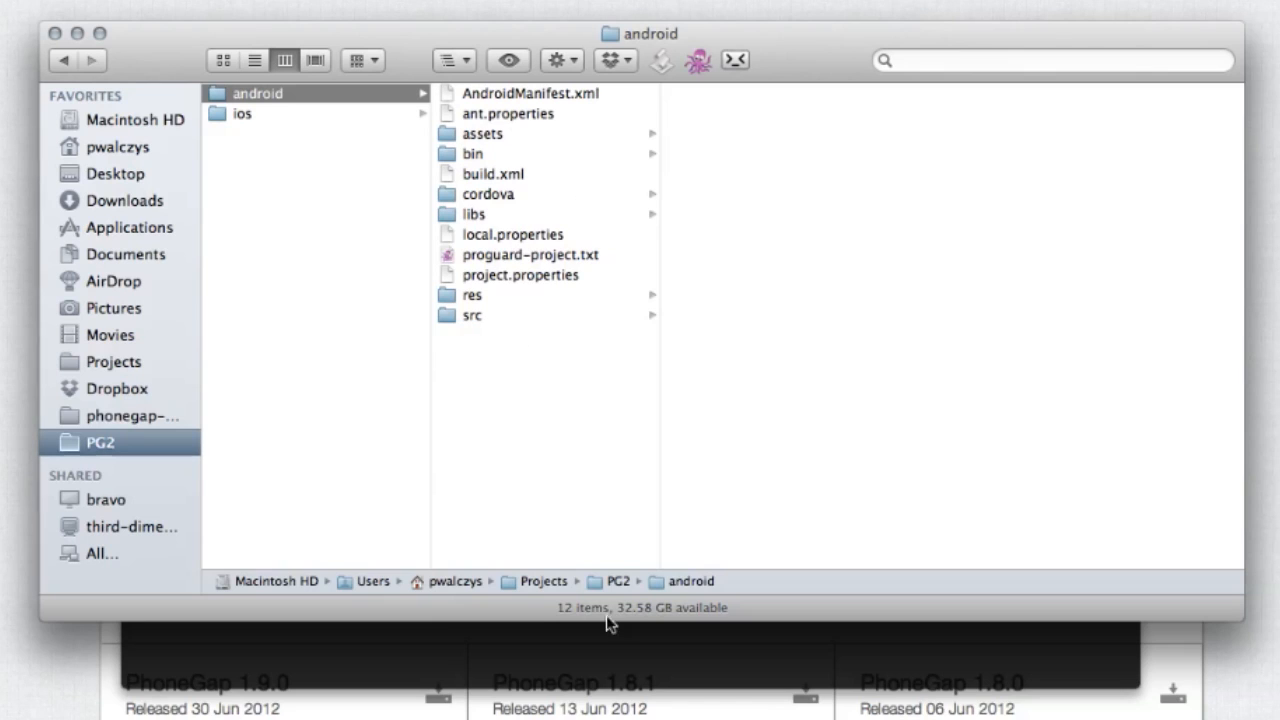
mouse_move(603, 638)
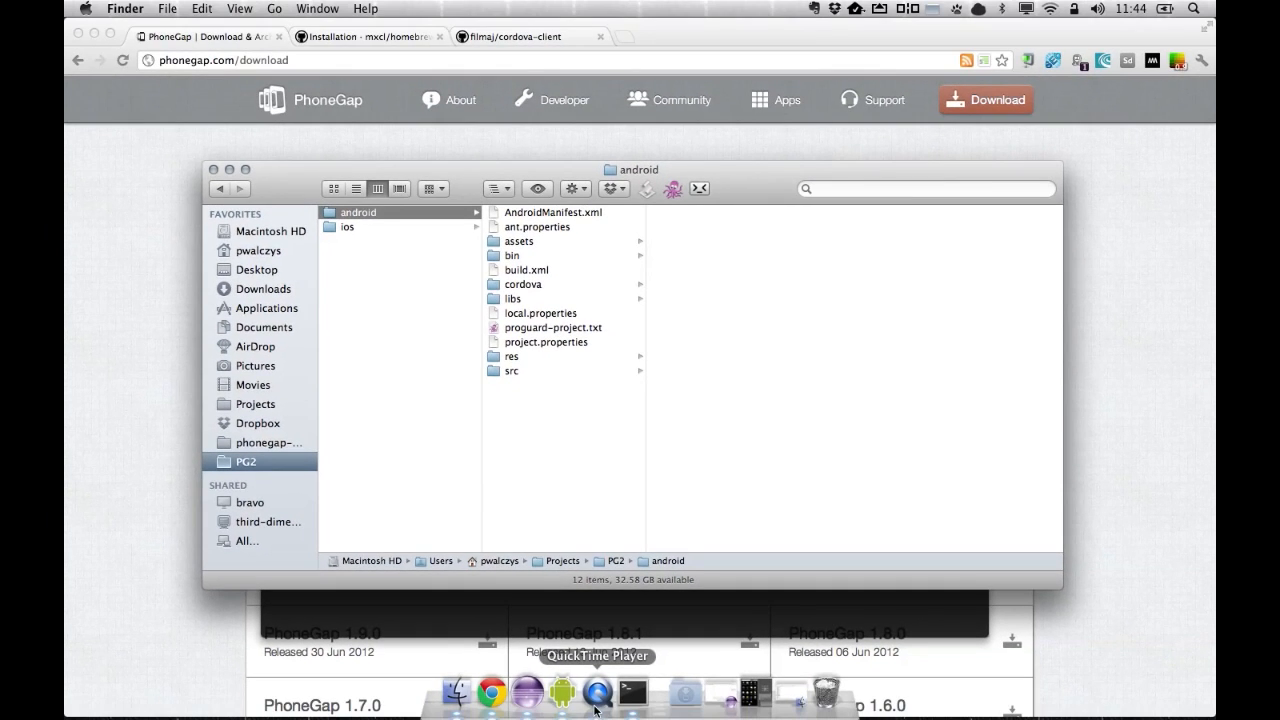
mouse_move(533, 692)
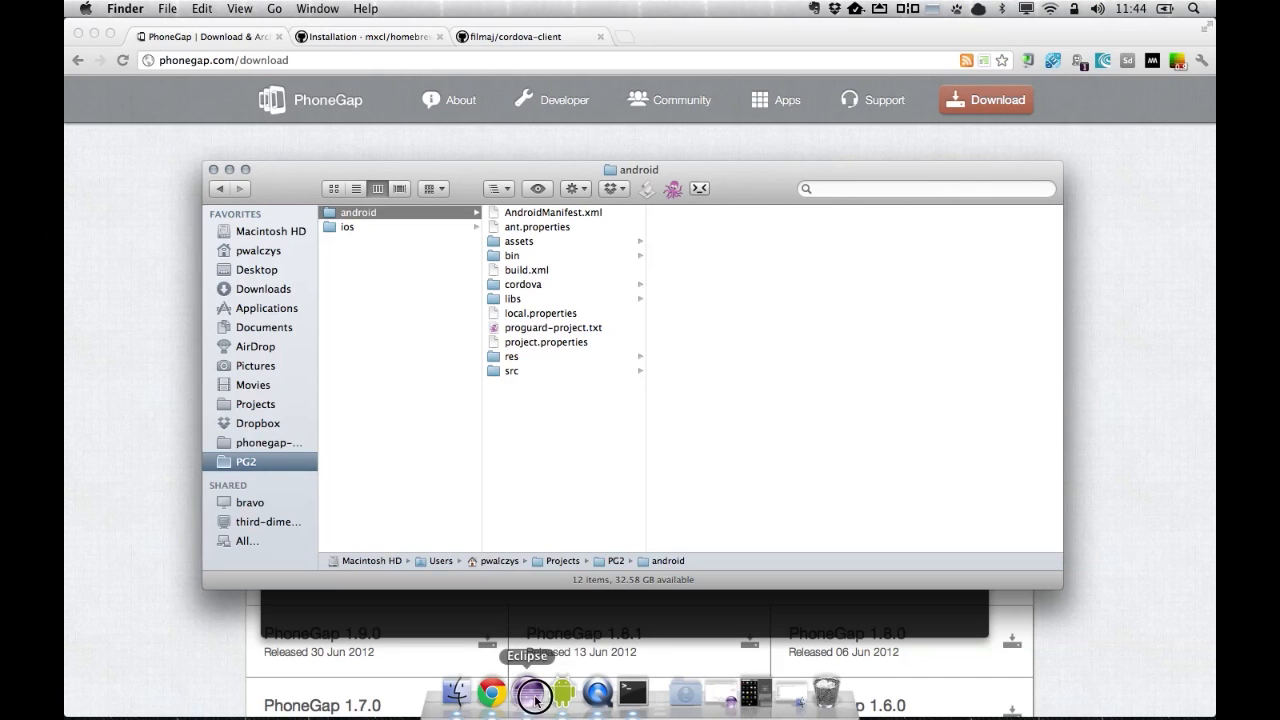
Import existing Android code from Projects/PG2/android into the Eclipse workspace.
click(533, 693)
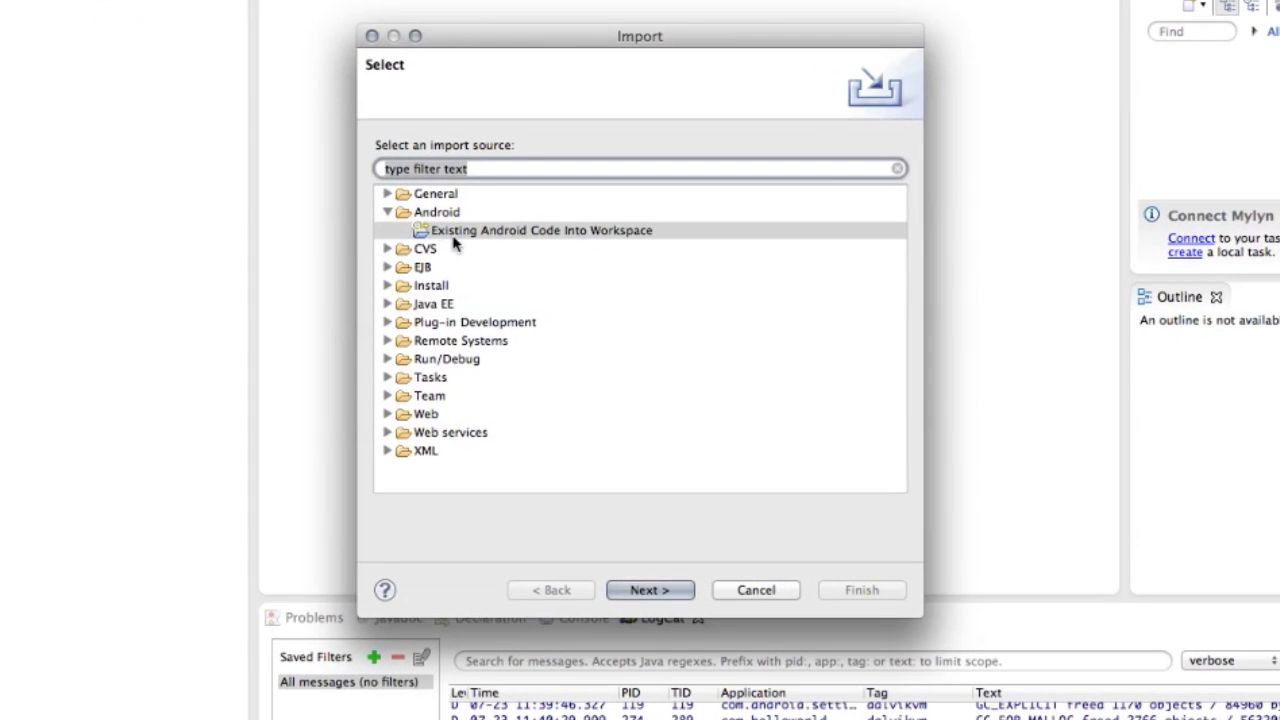
click(649, 589)
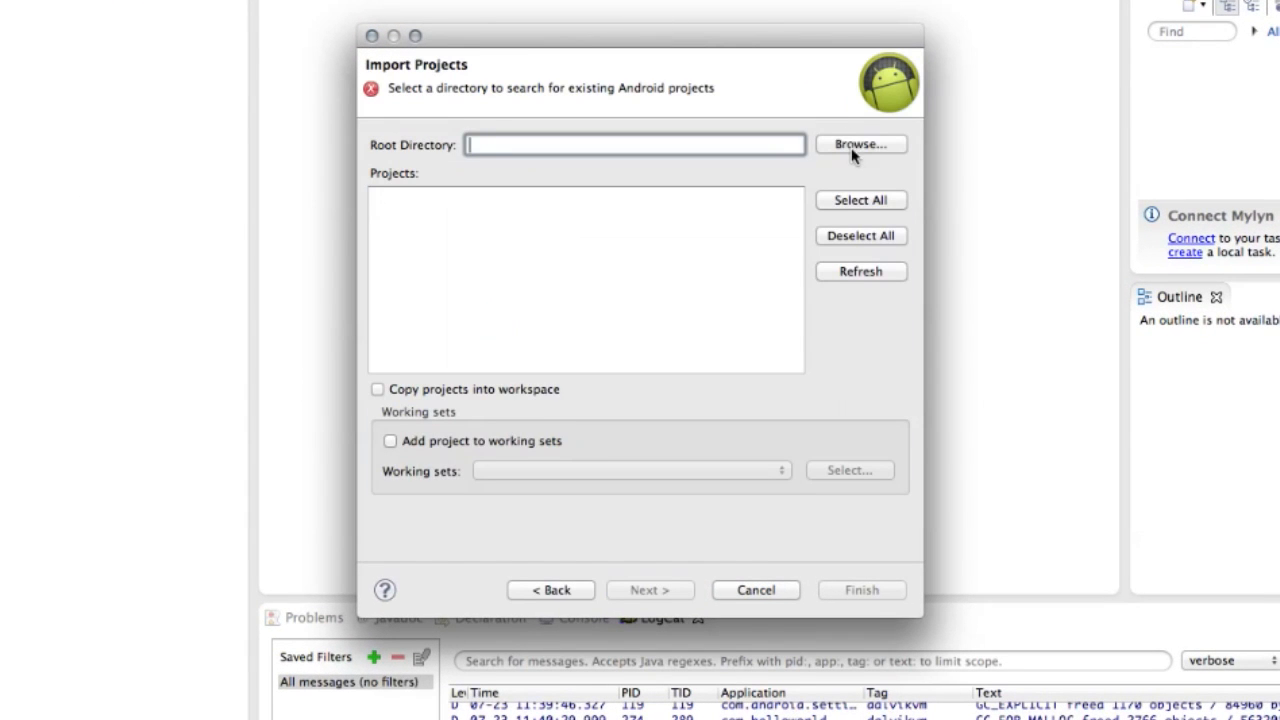
click(860, 144)
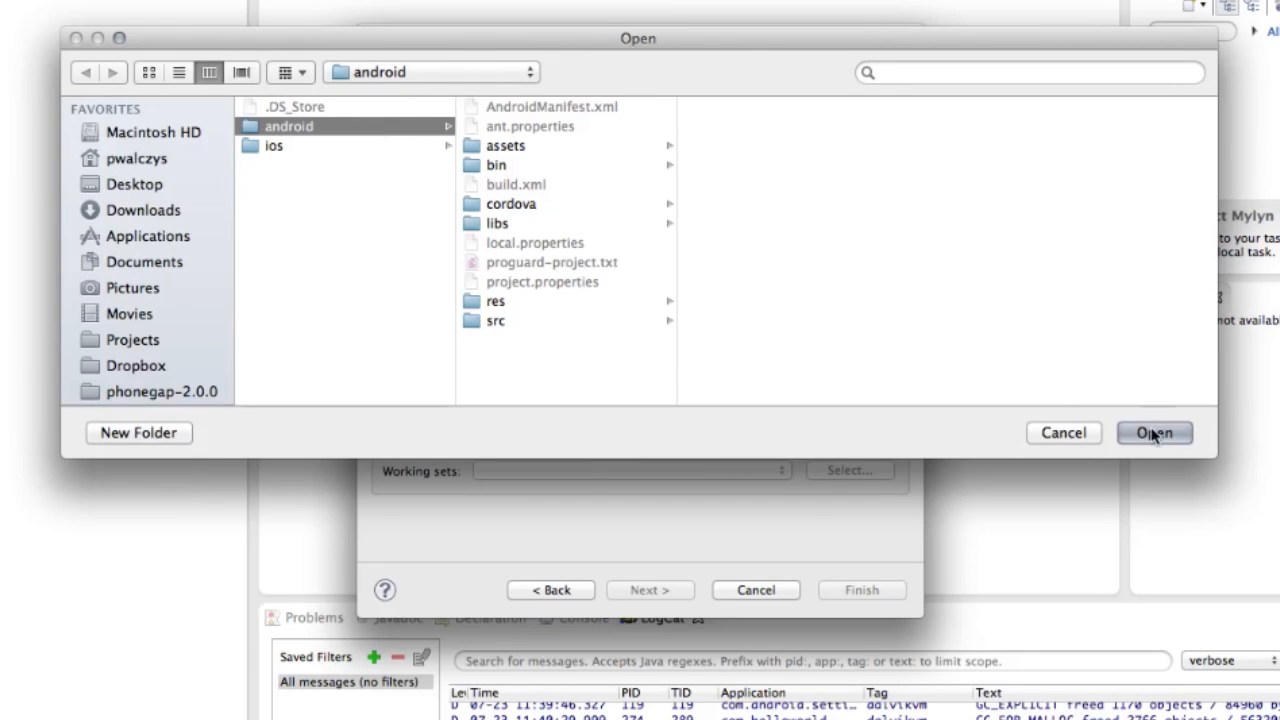
click(1154, 432)
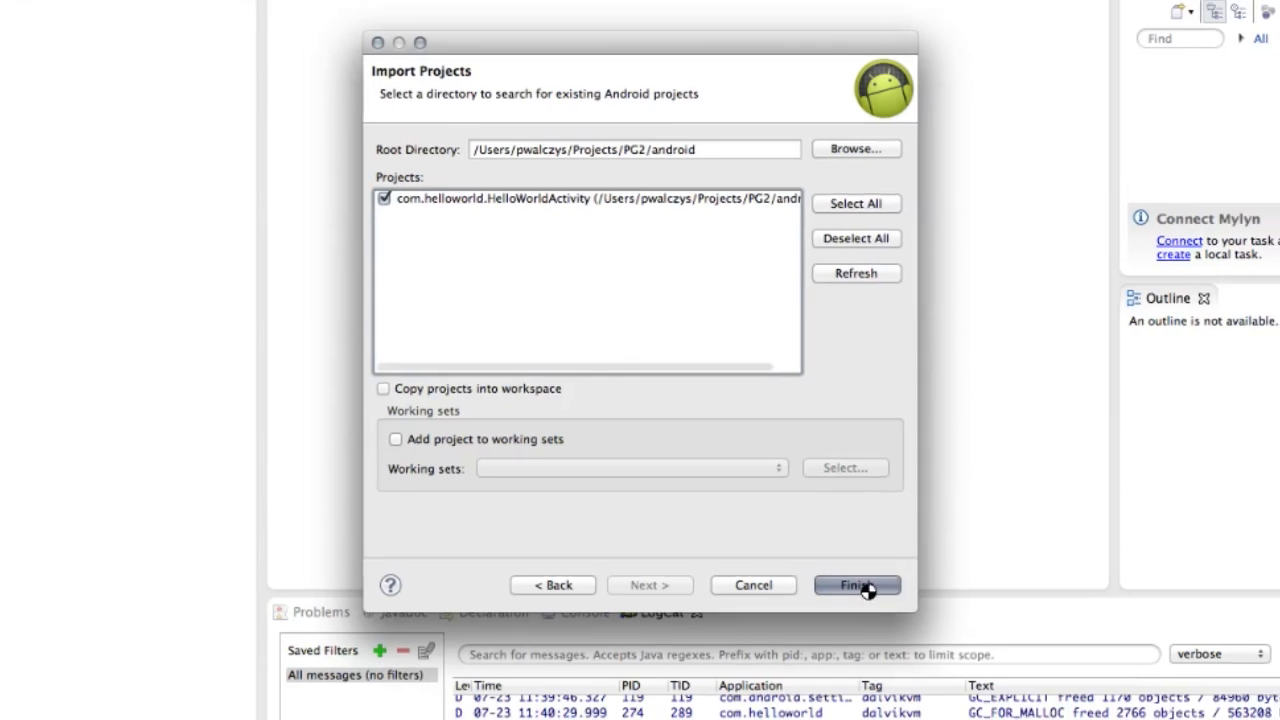
click(855, 585)
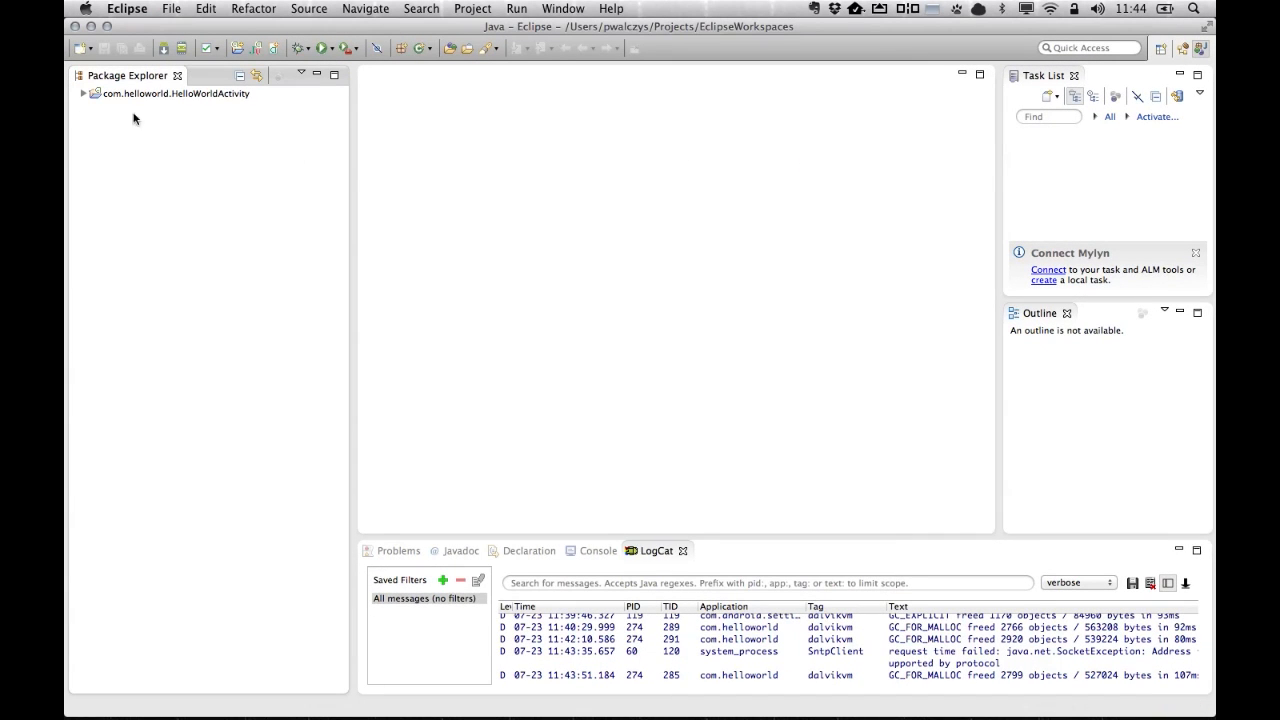
Expand and select com.helloworld.HelloWorldActivity in Package Explorer.
click(84, 93)
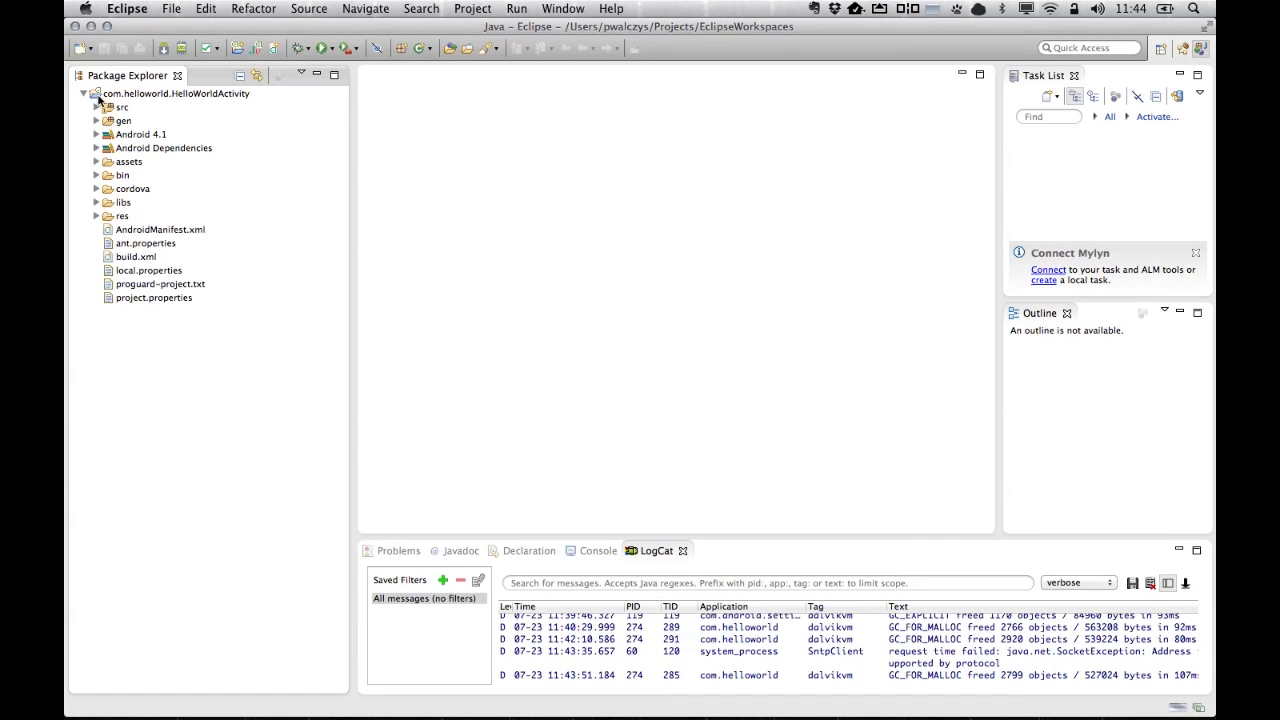
click(180, 93)
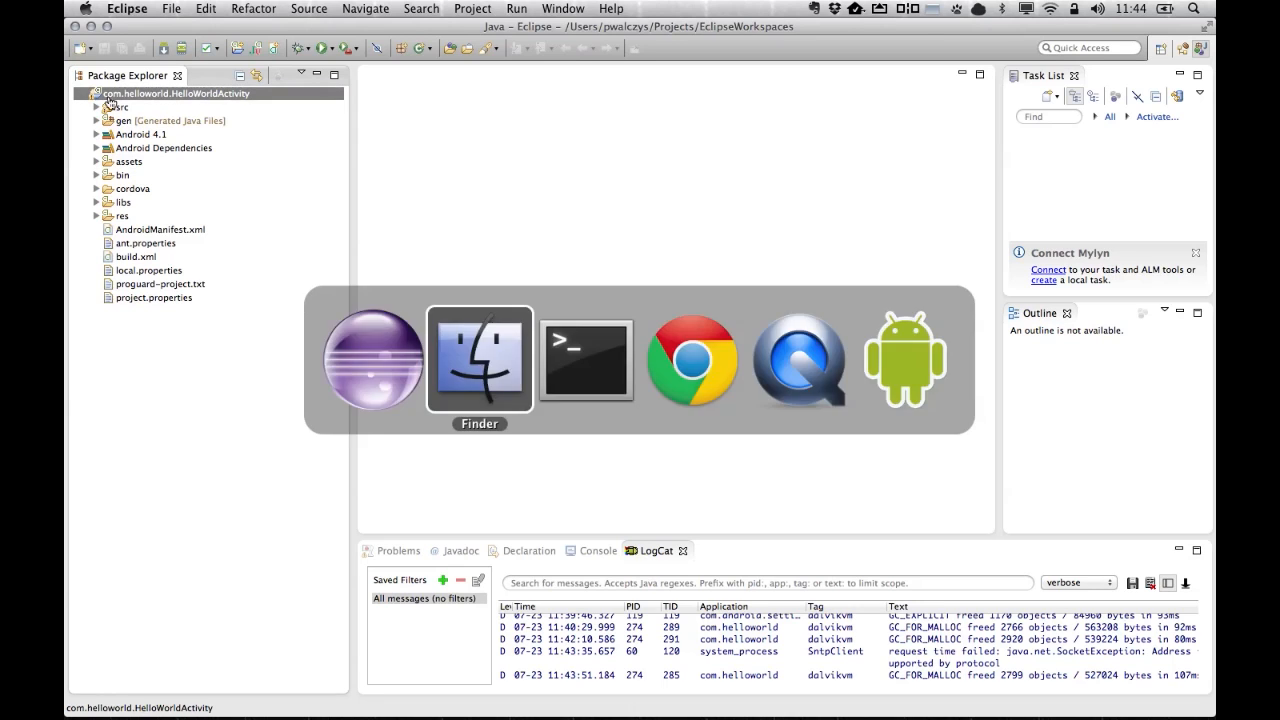
Open the android project's cordova folder in Finder to view its scripts.
click(479, 358)
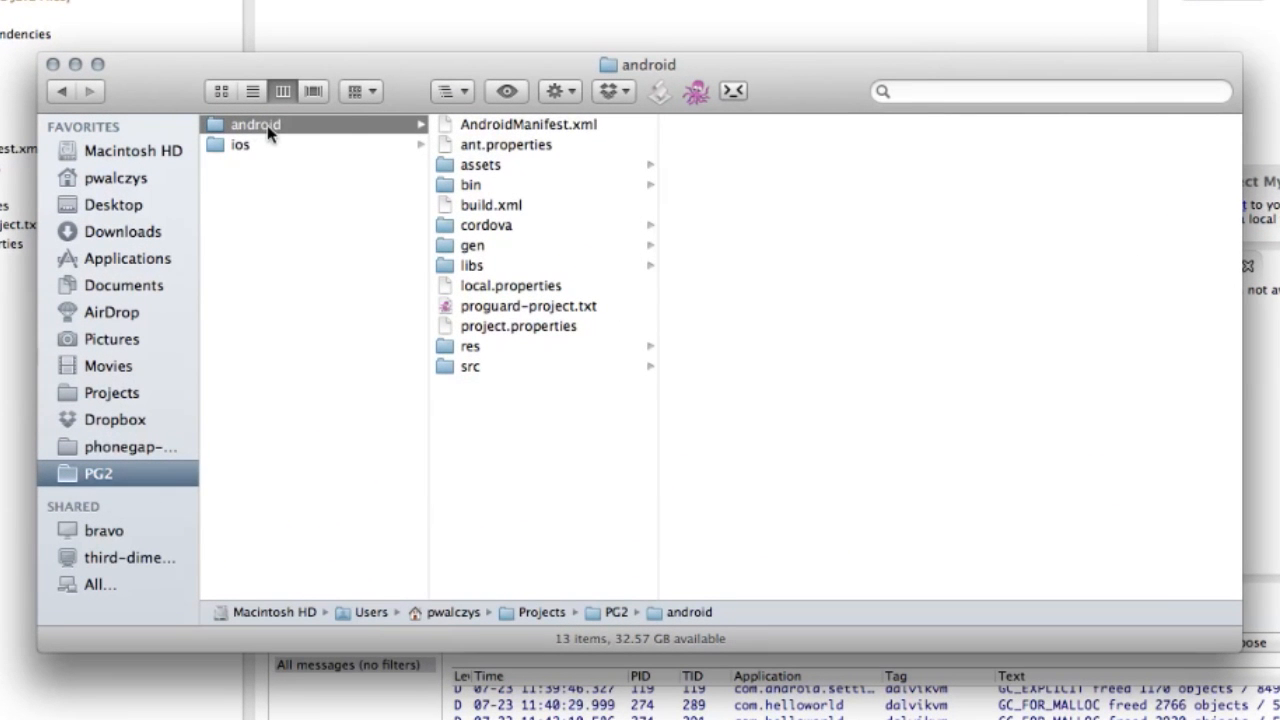
mouse_move(498, 192)
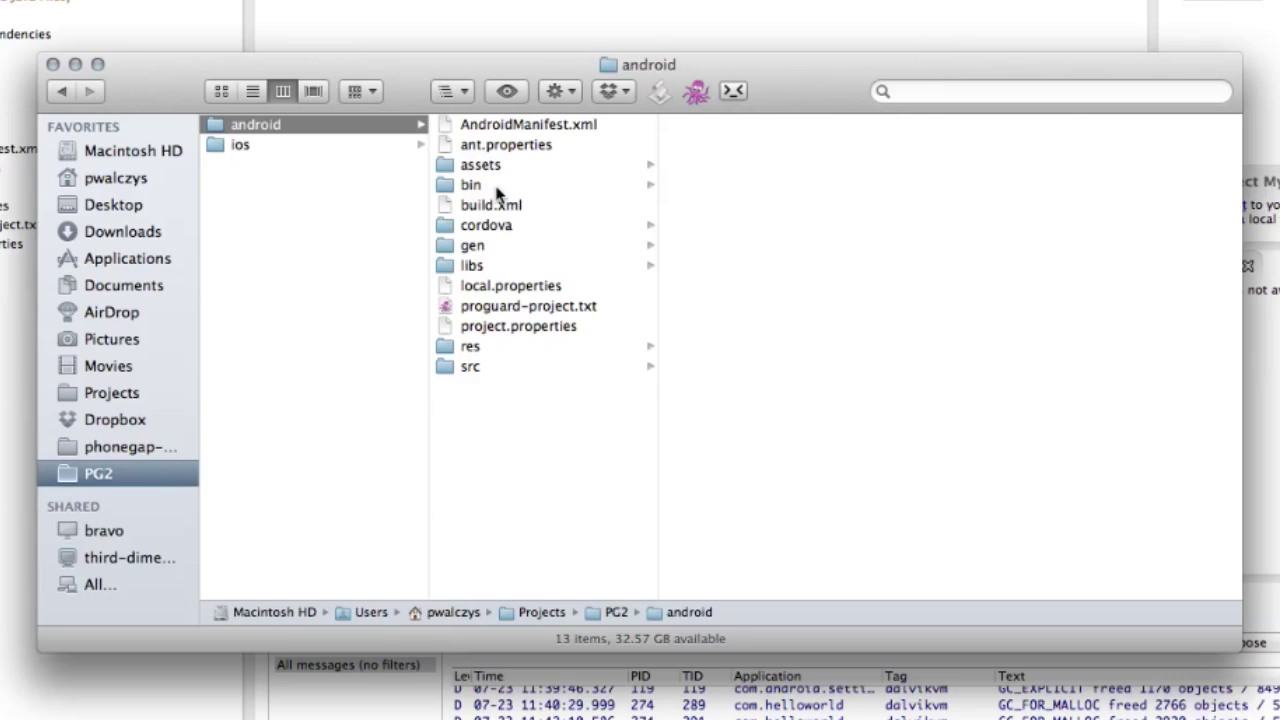
mouse_move(511, 232)
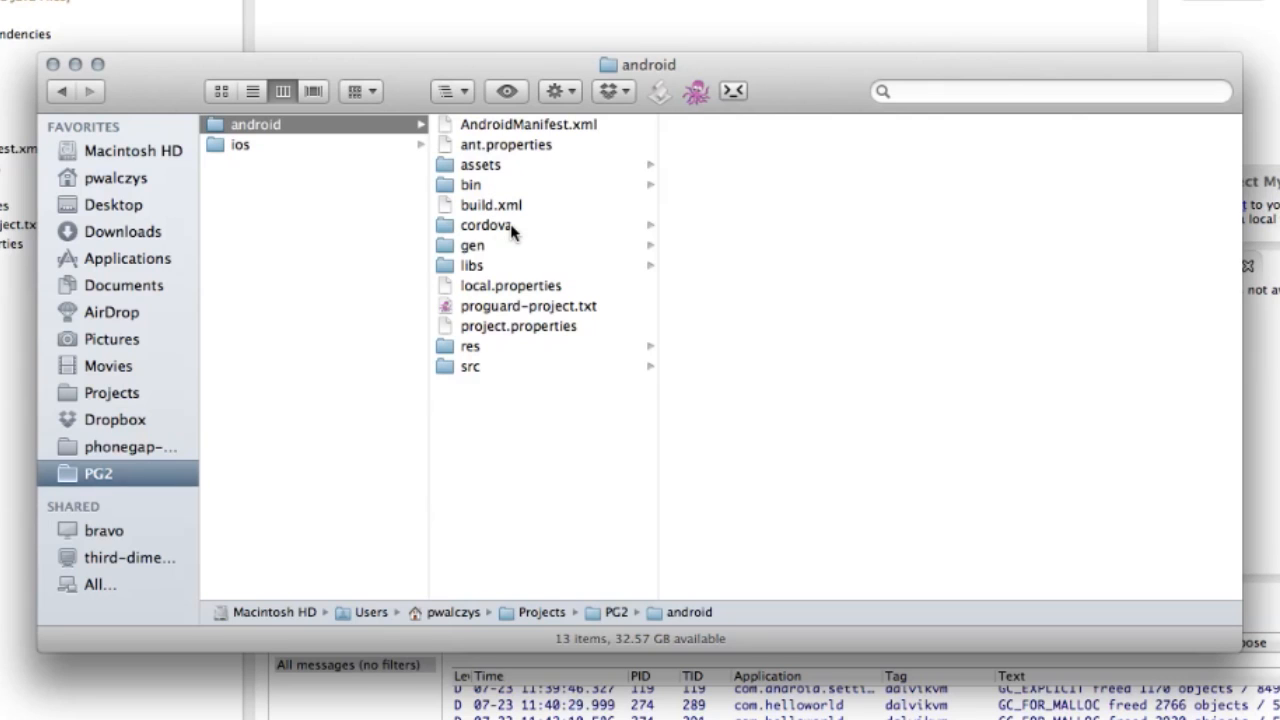
click(487, 225)
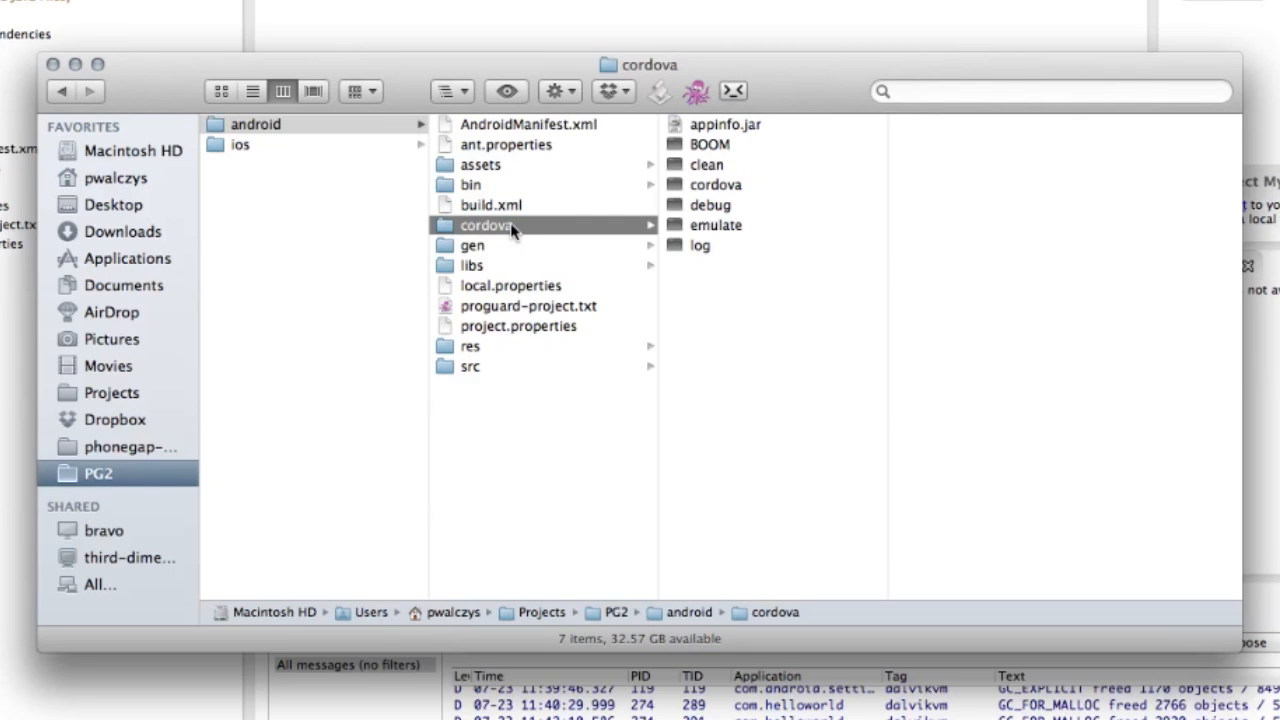
mouse_move(745, 170)
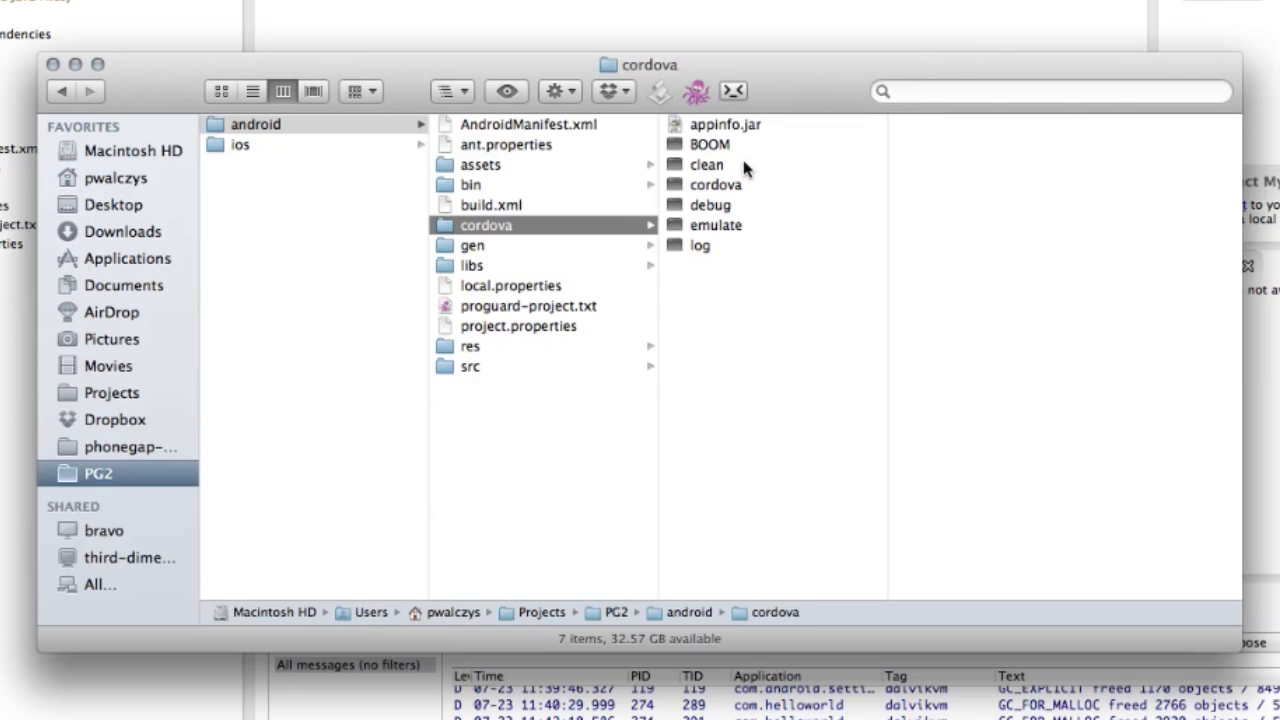
mouse_move(730, 180)
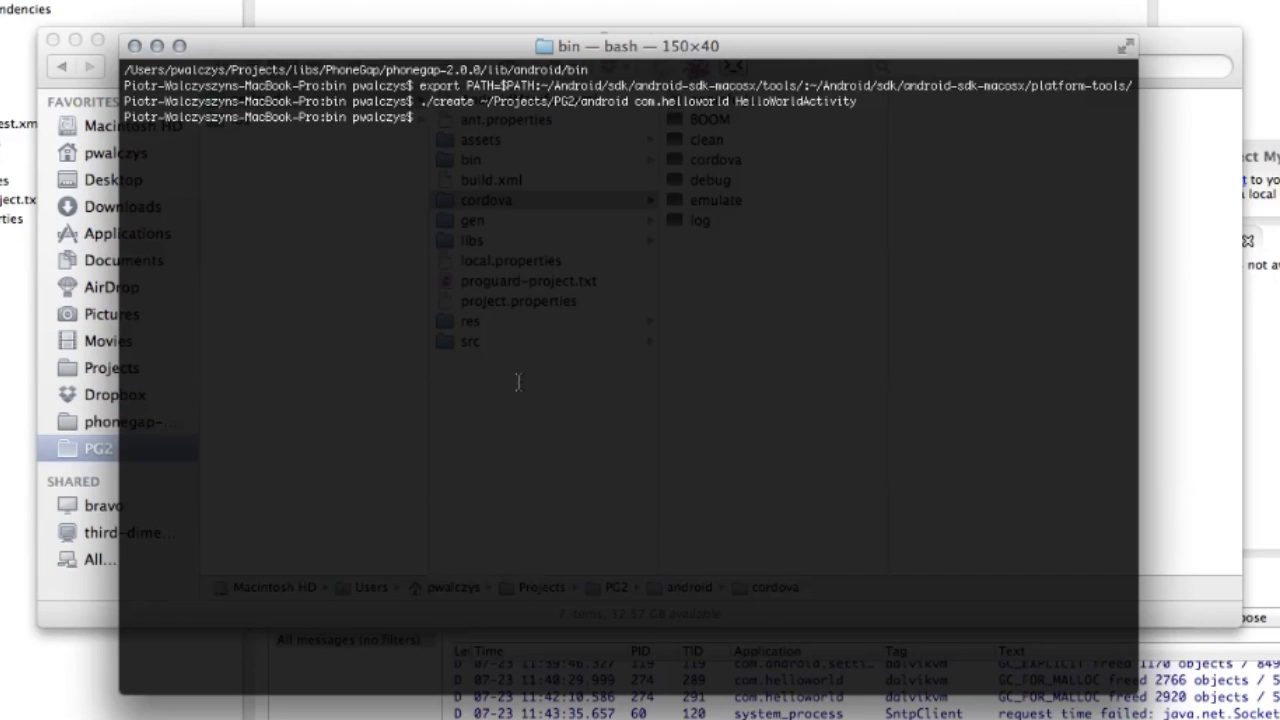
Change directory to ~/Projects/PG2/android.
text(~/)
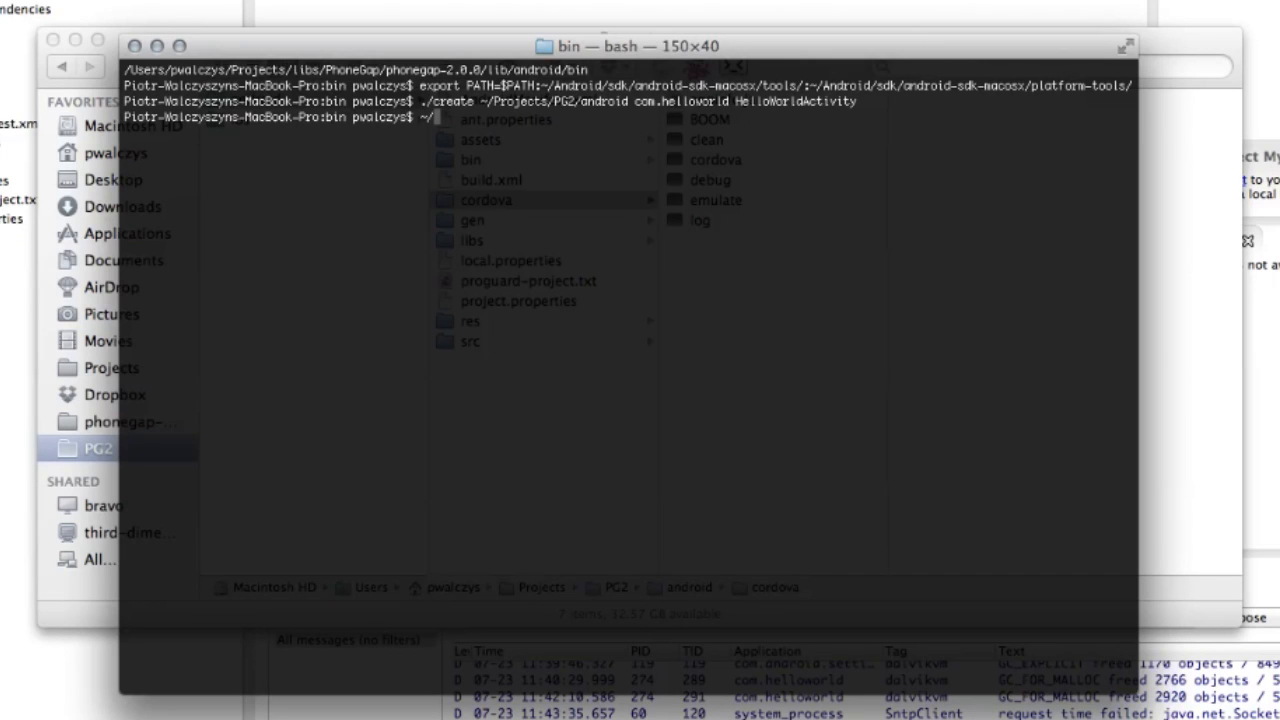
text(Projects/PG2/)
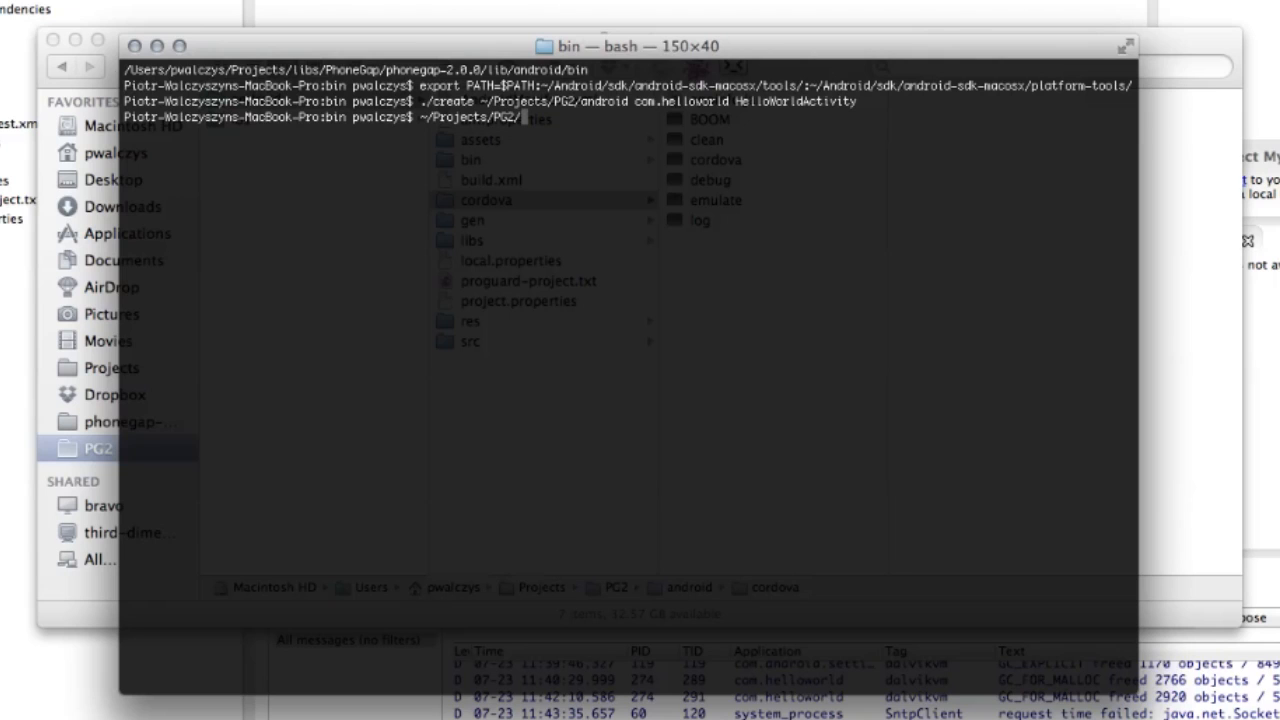
text(android/)
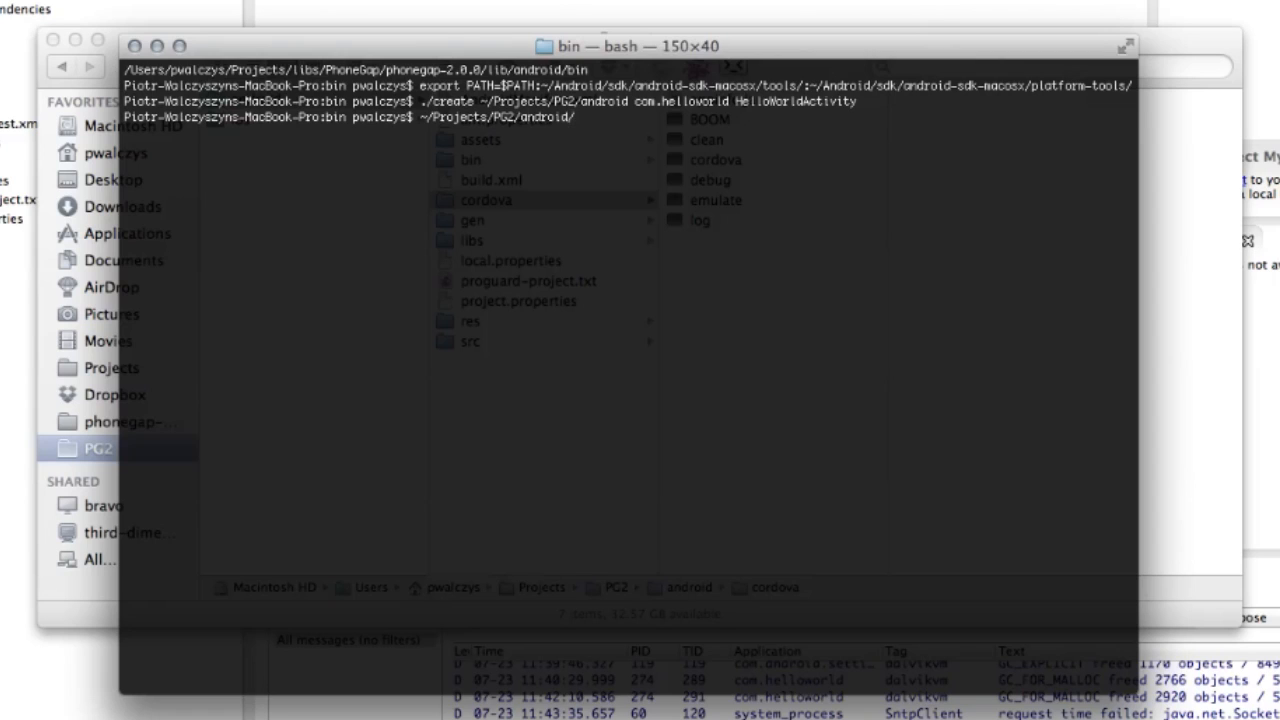
key(Return)
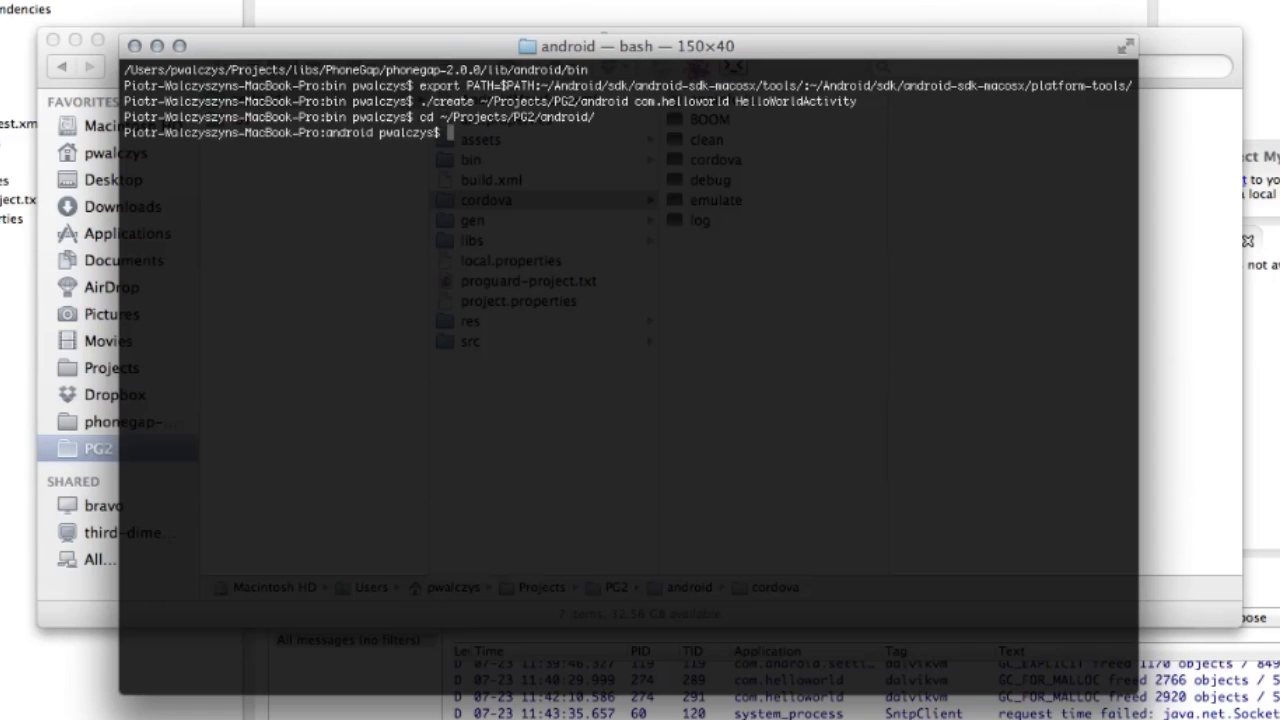
Enter the cordova folder and run ./emulate, which reports an emulator already running.
text(cd cordova/)
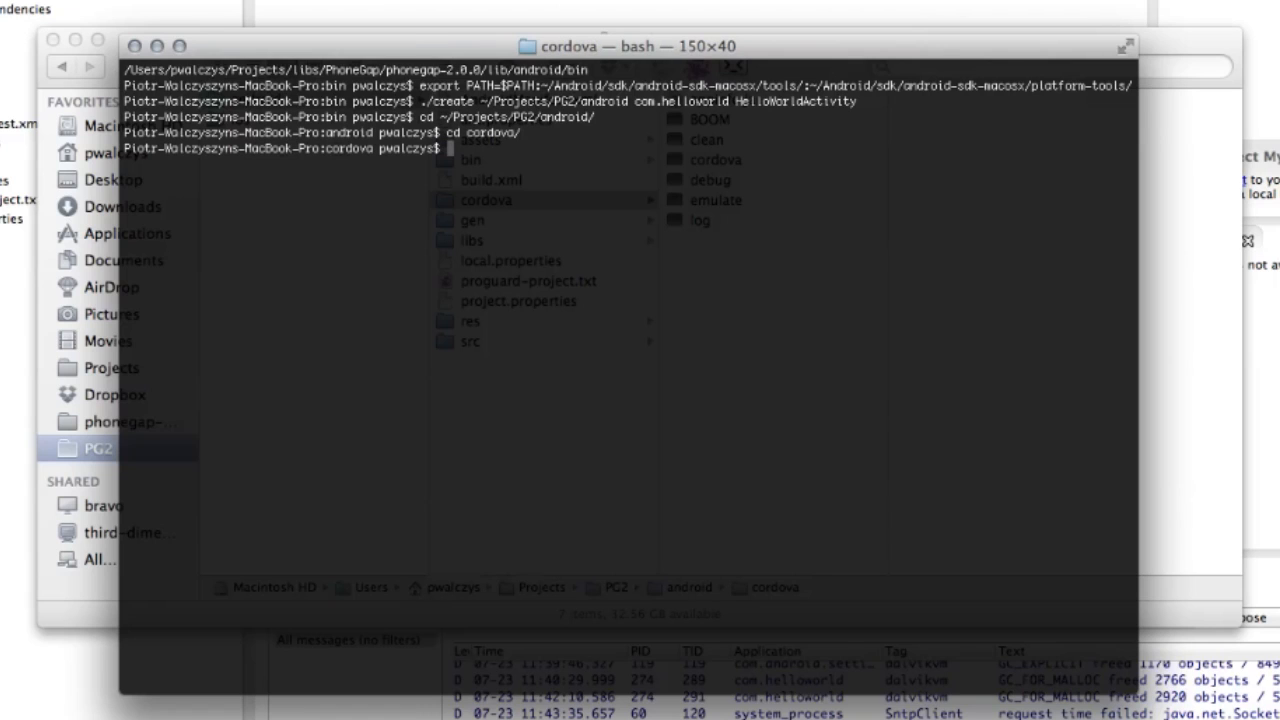
text(./)
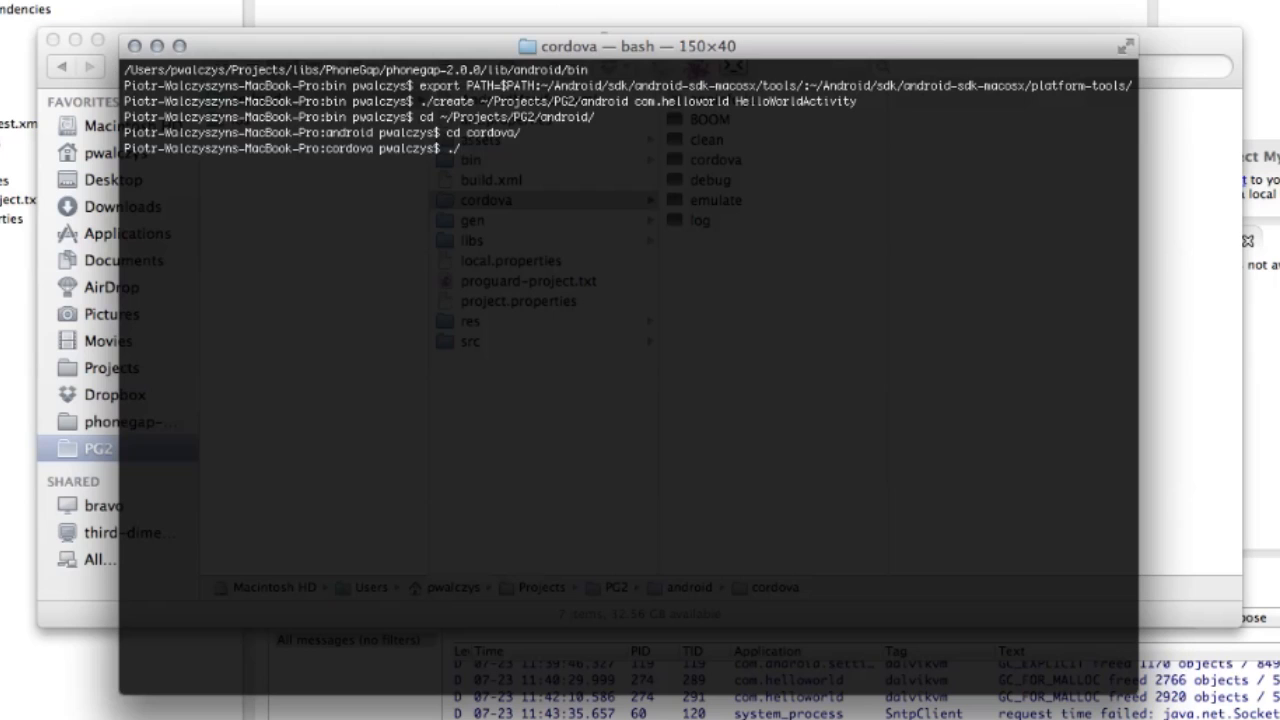
text(emulate)
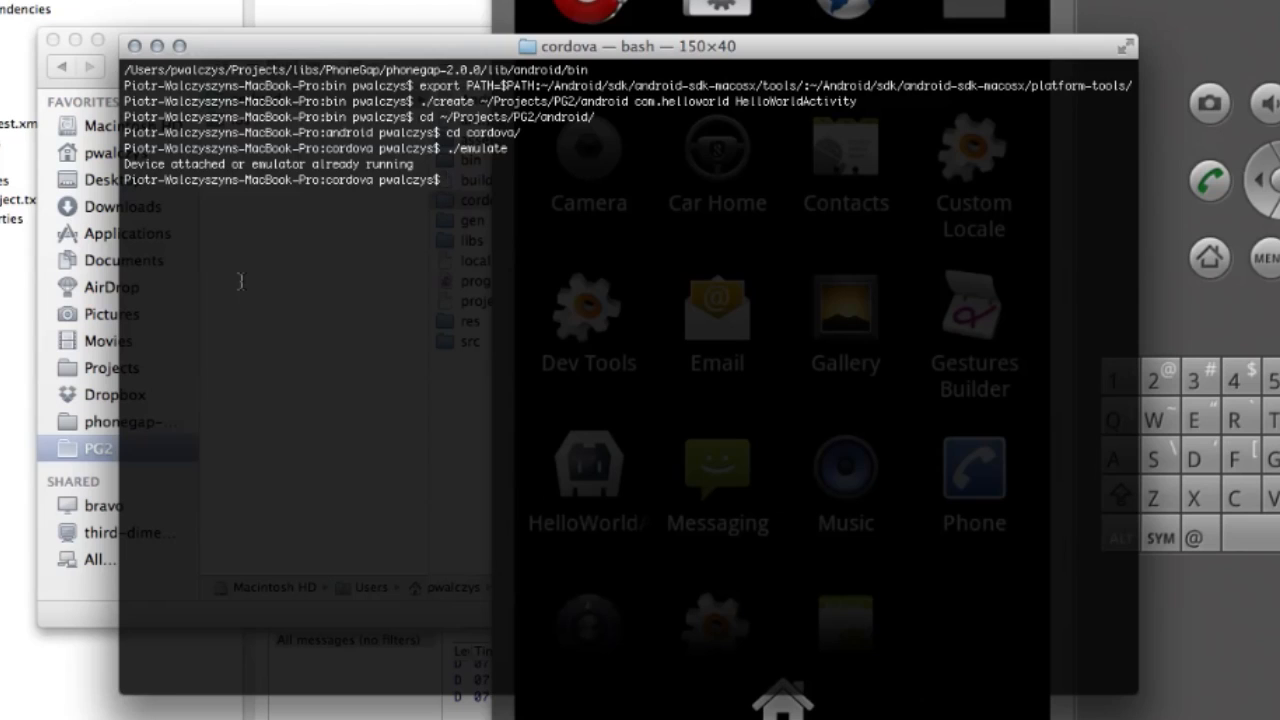
mouse_move(524, 270)
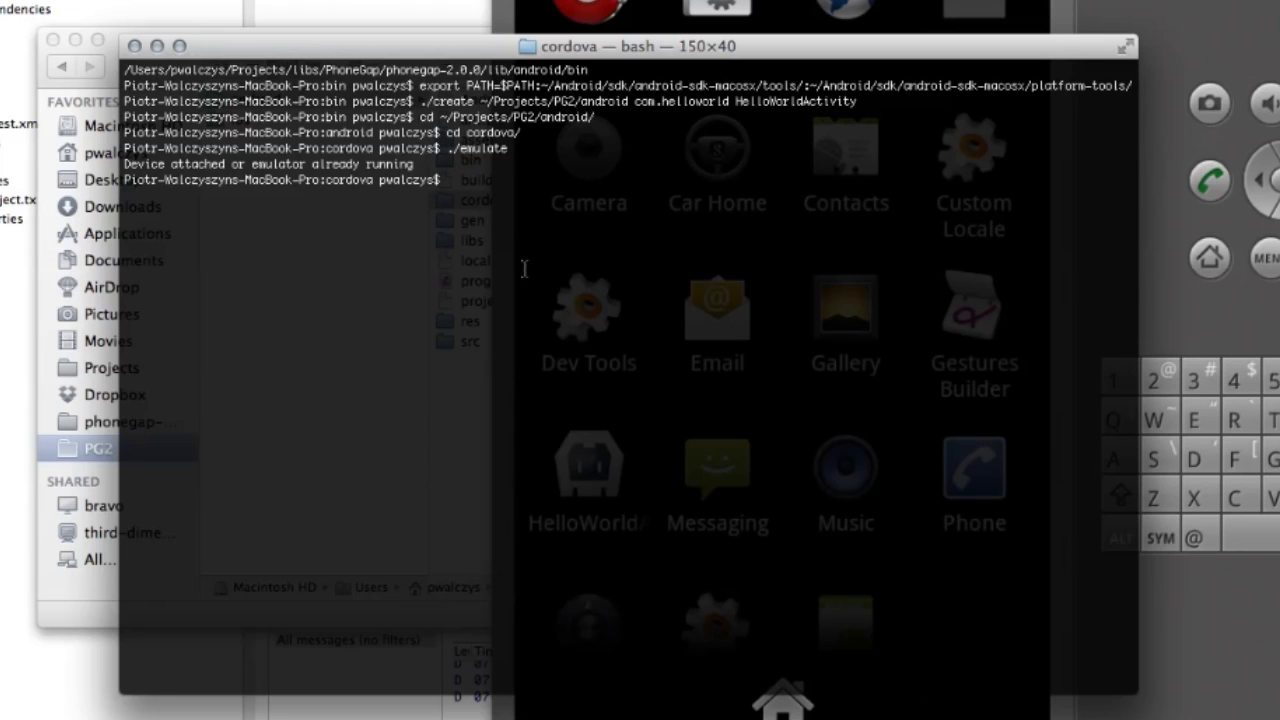
Run ./debug and scroll through the output to BUILD SUCCESSFUL.
text(.)
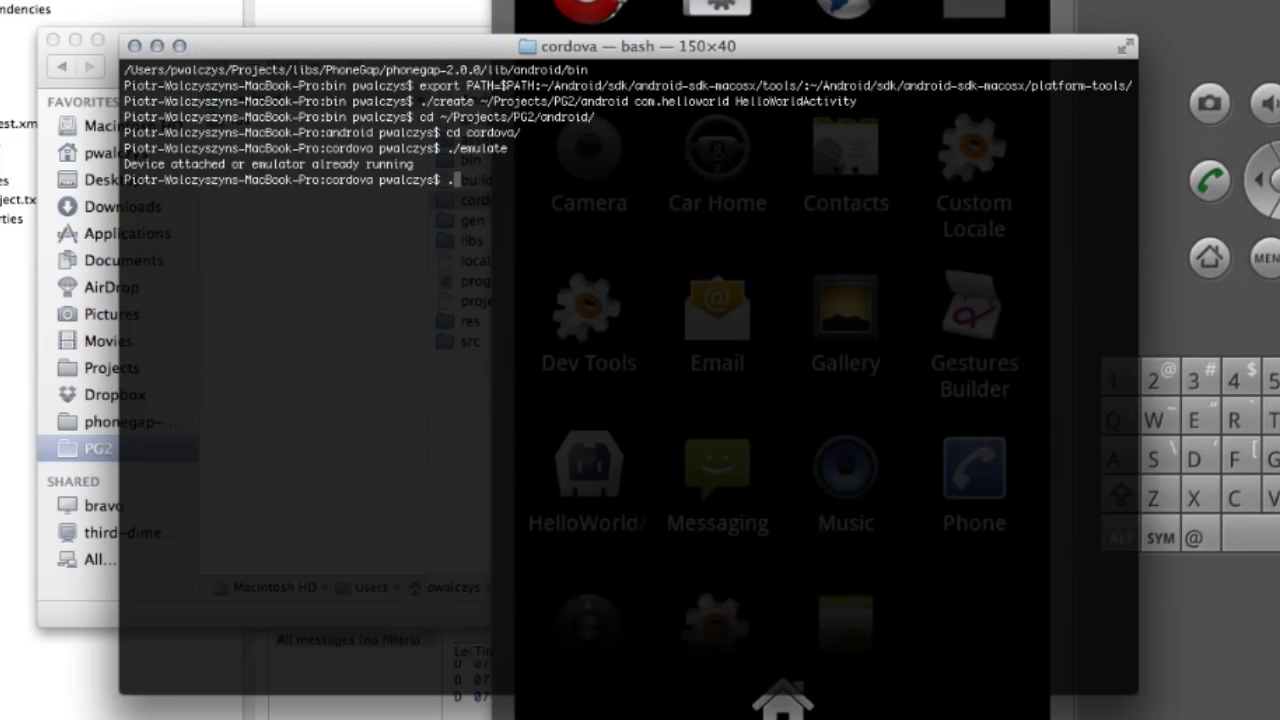
key(Return)
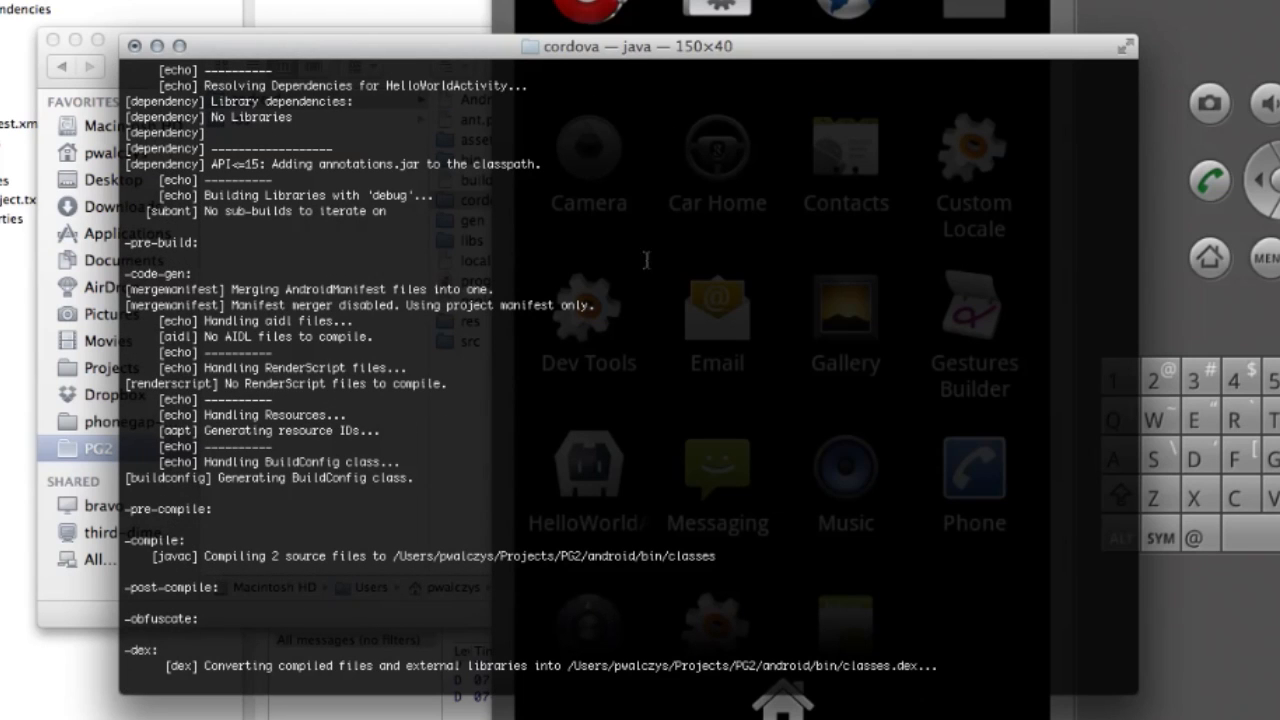
mouse_move(658, 257)
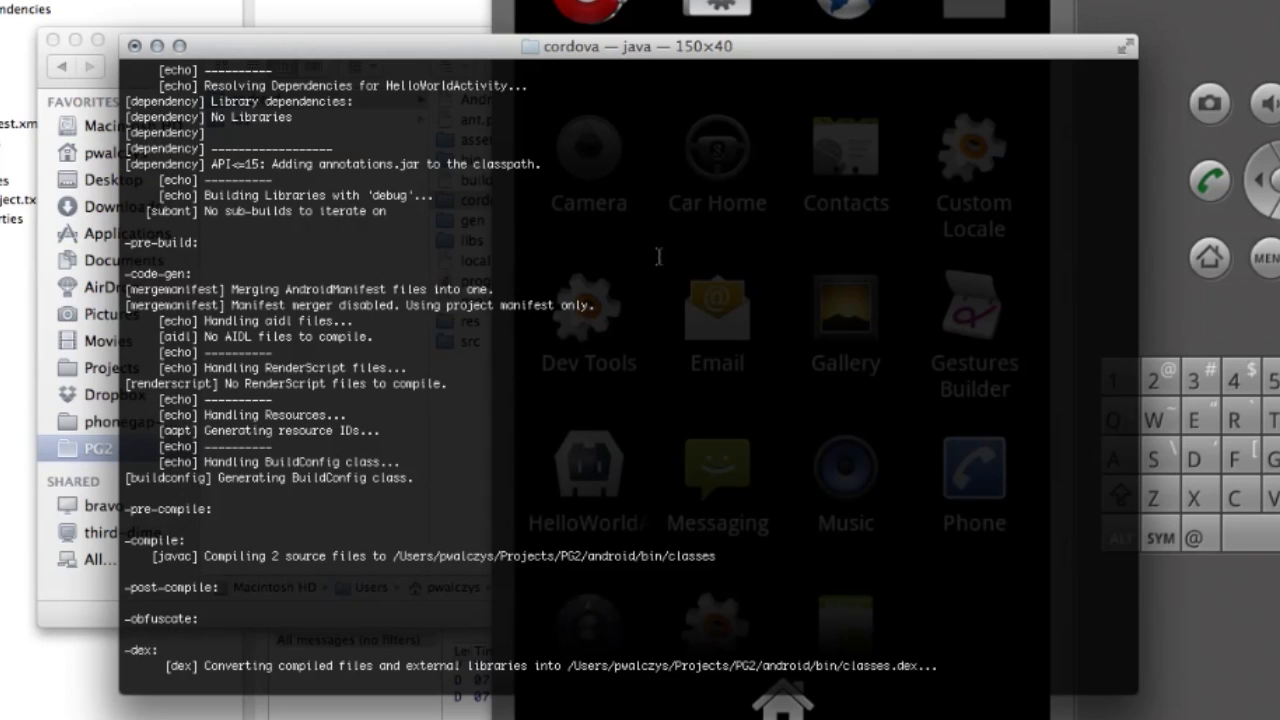
mouse_move(405, 336)
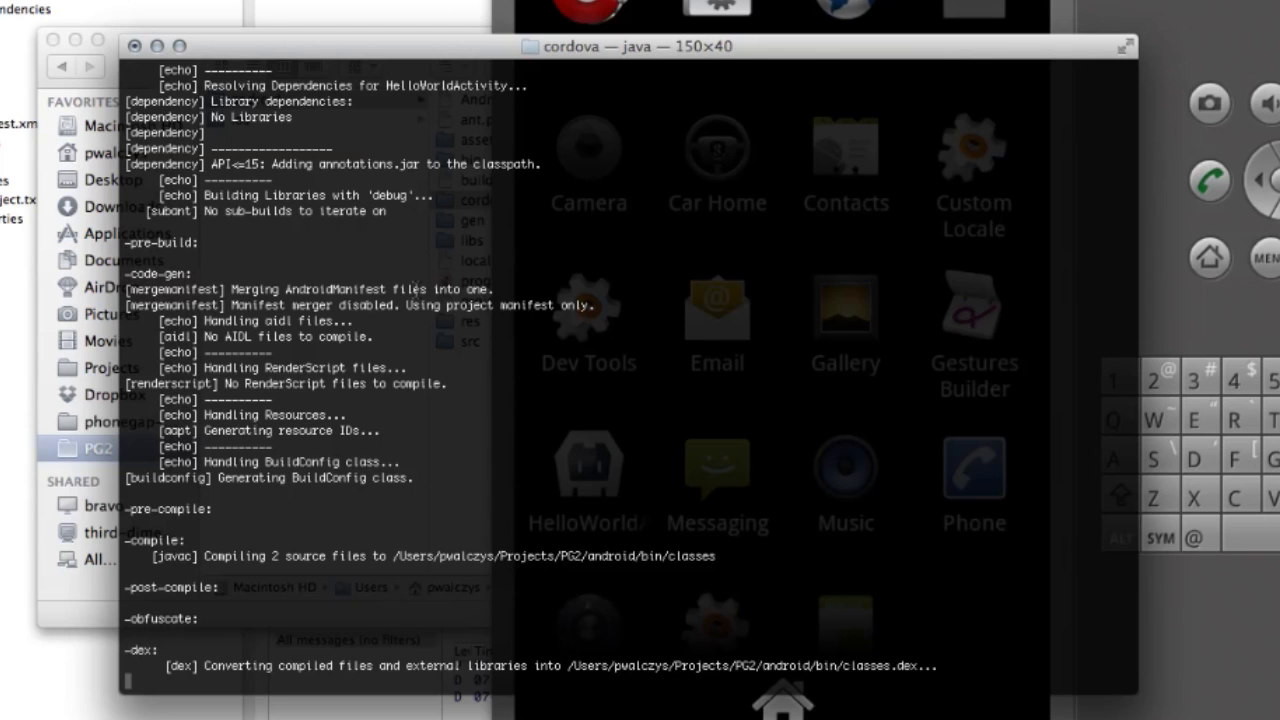
scroll(down, 3)
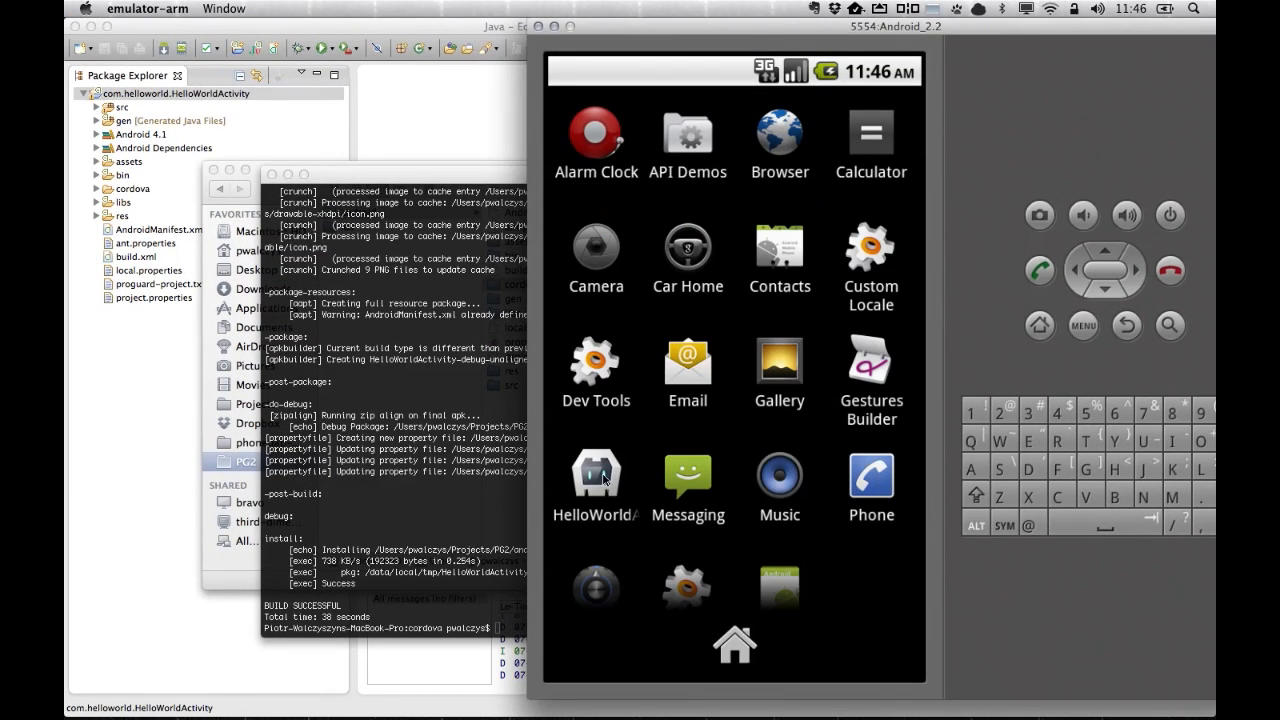
Select and launch the HelloWorld app icon on the emulator home screen.
click(595, 490)
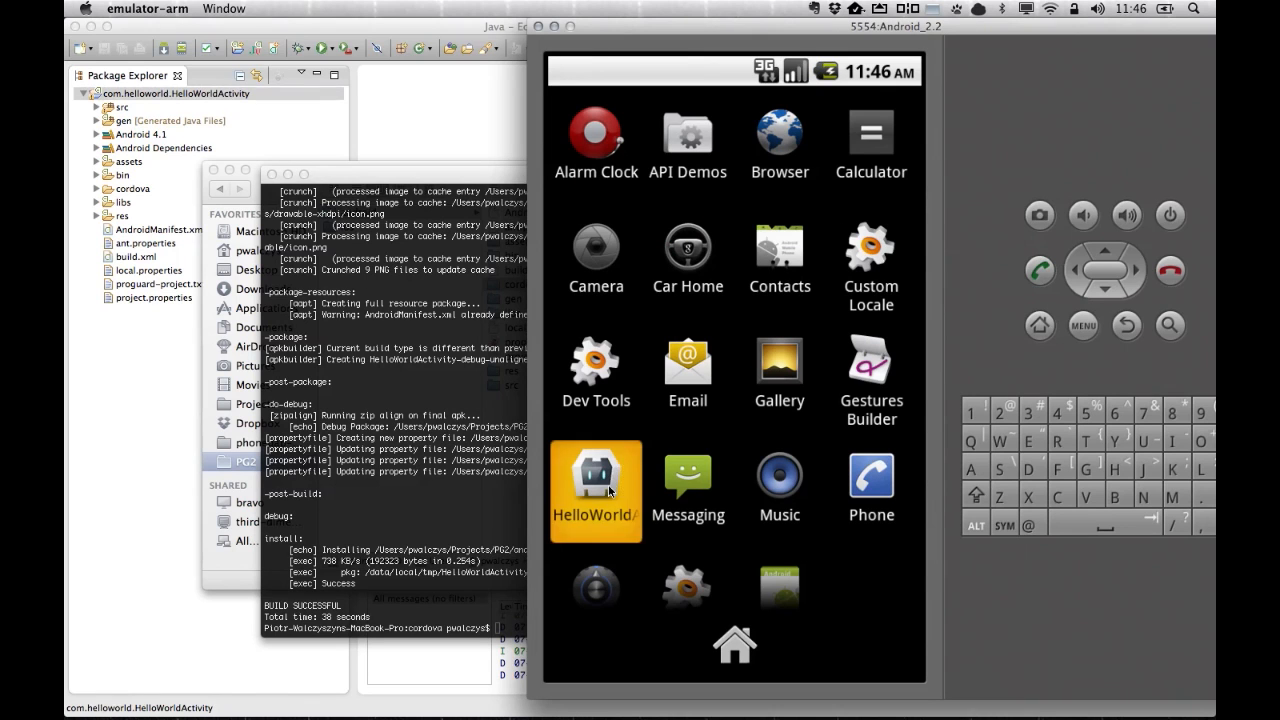
click(595, 480)
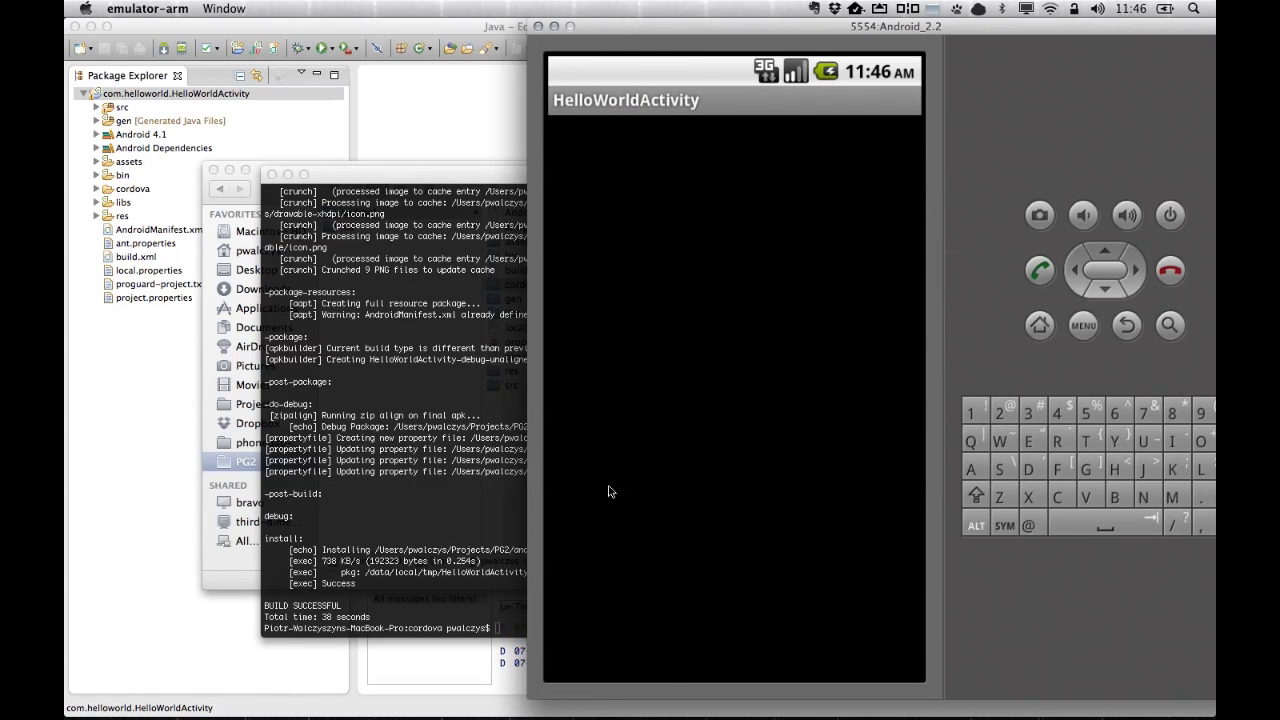